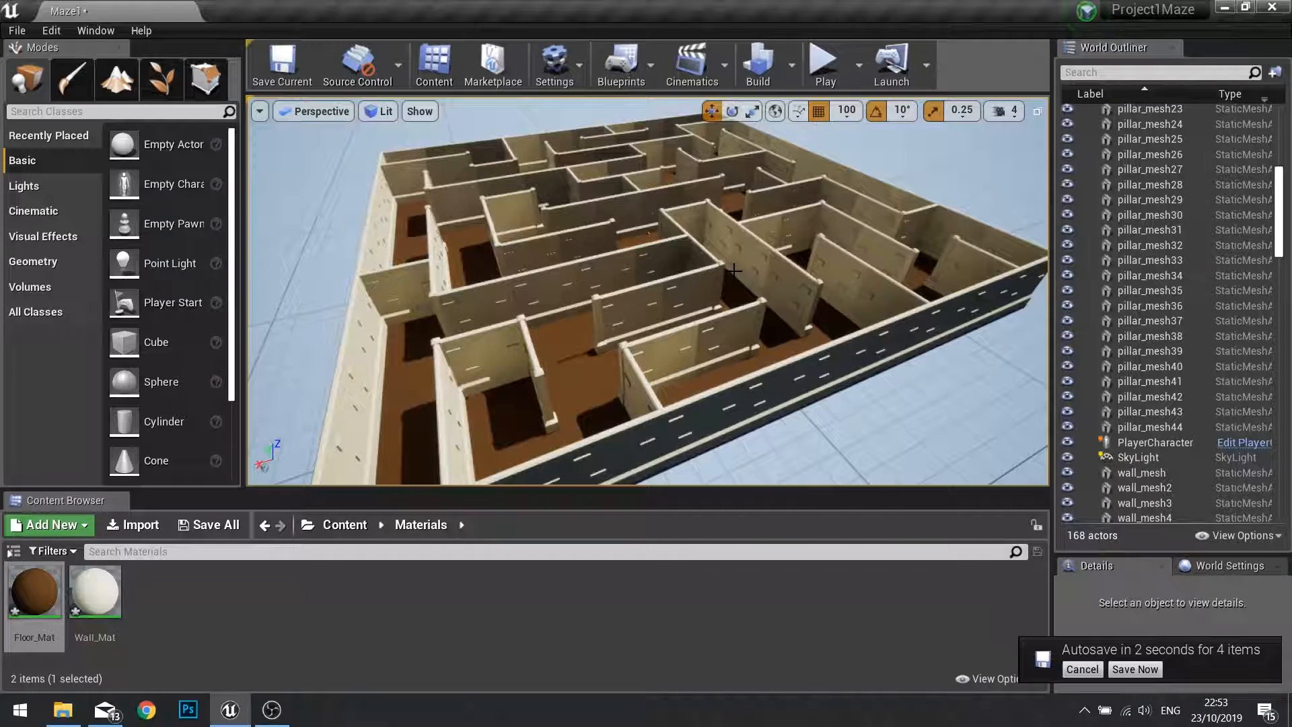
- Fly the viewport into the maze and open the Meshes folder in the Content Browser
left_click(1135, 668)
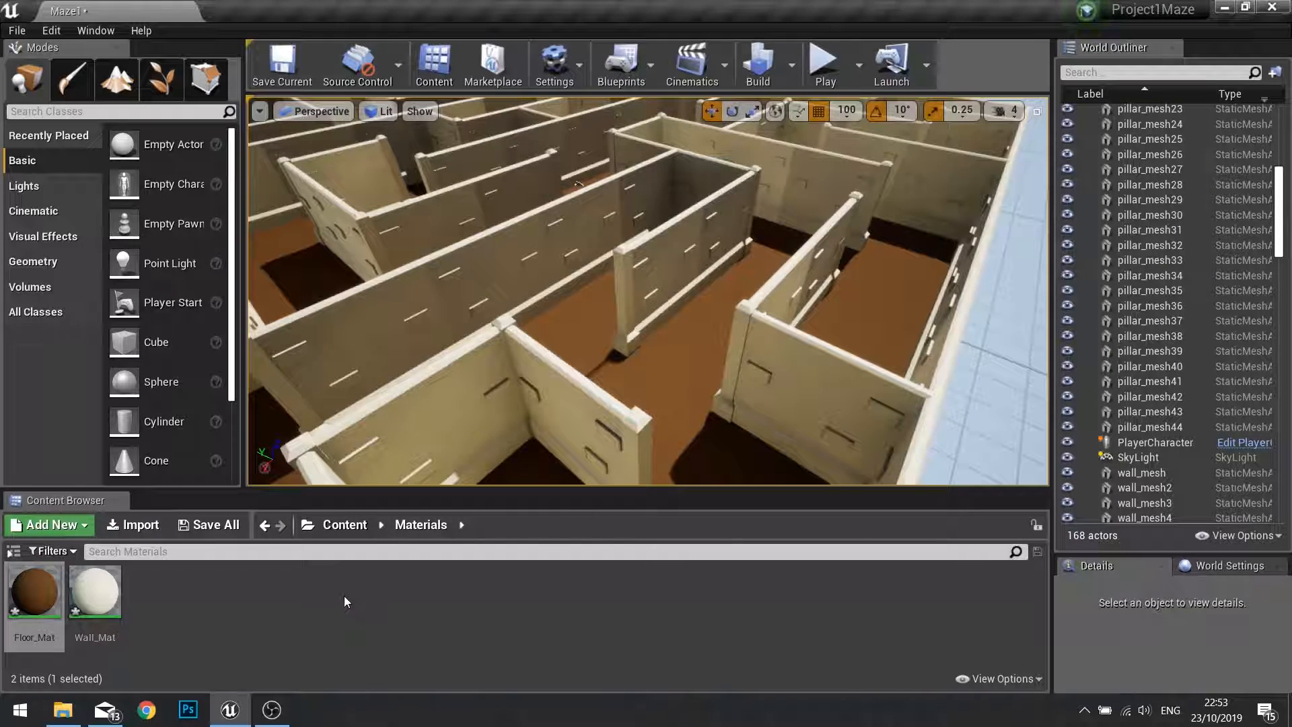
left_click(345, 525)
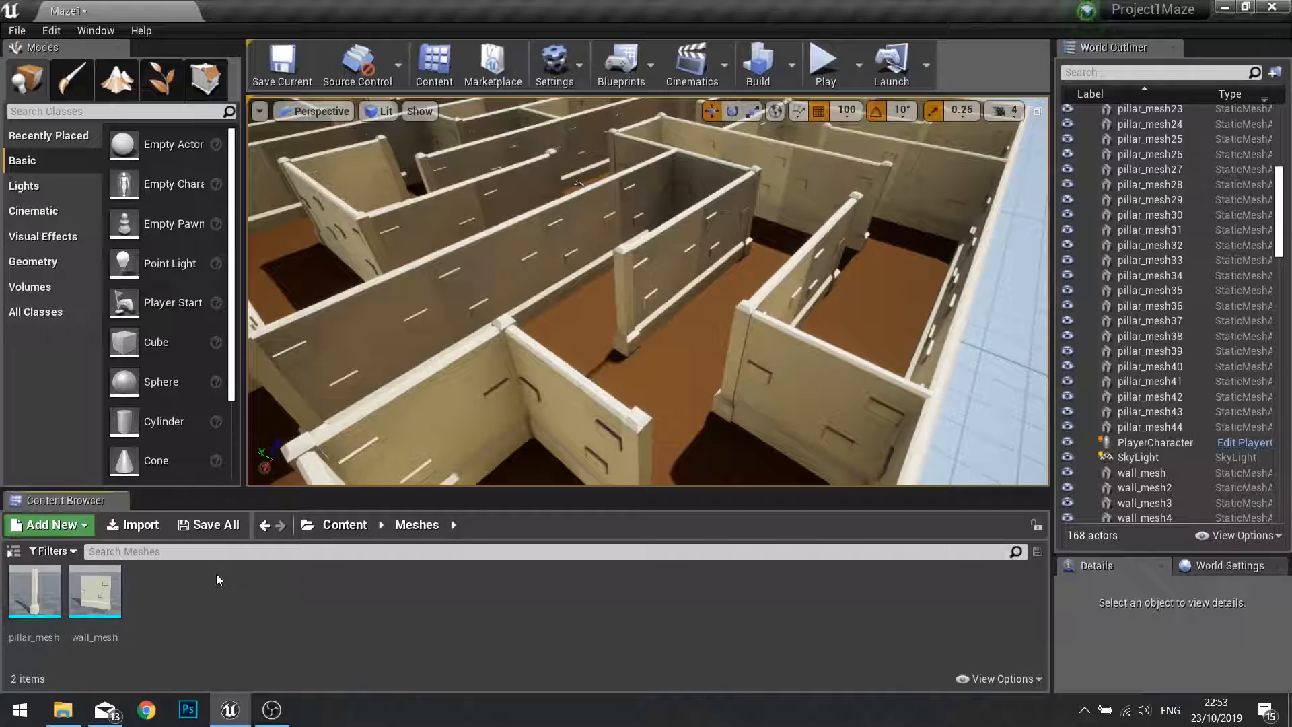
- Import grass_mesh into Meshes with Vertex Color Import Option set to Replace
left_click(133, 525)
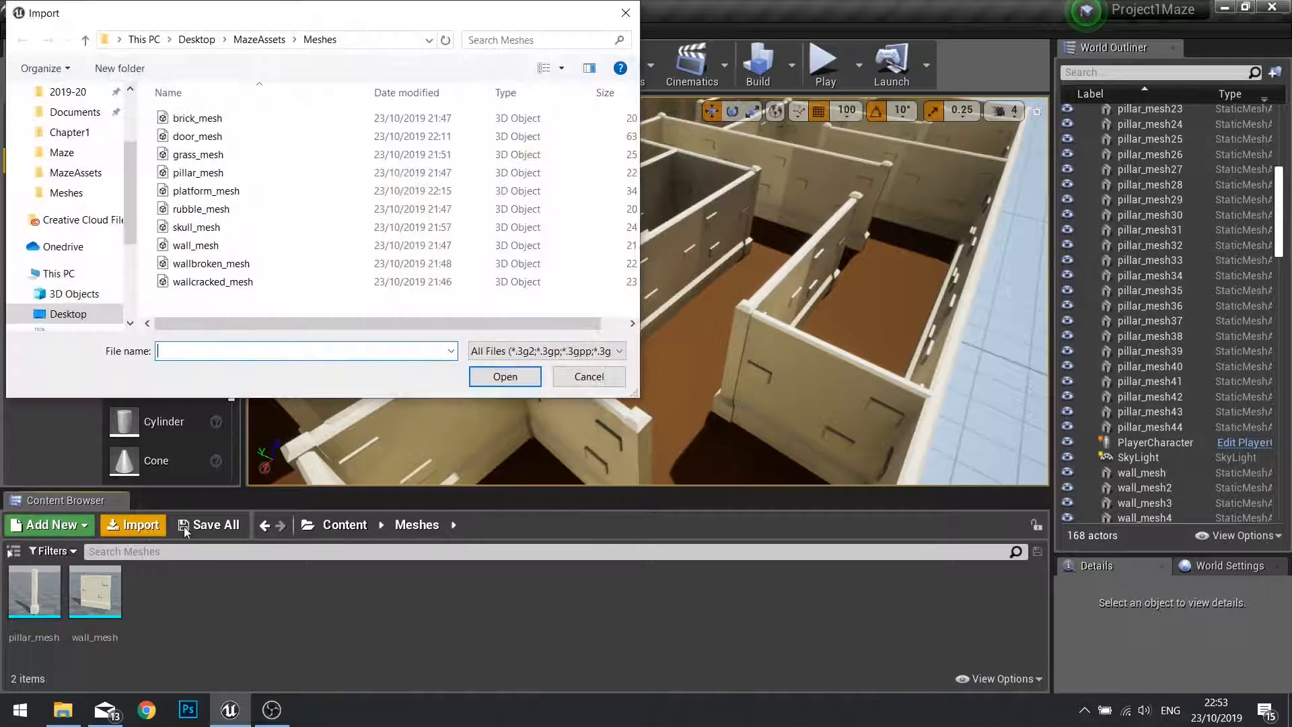
left_click(198, 154)
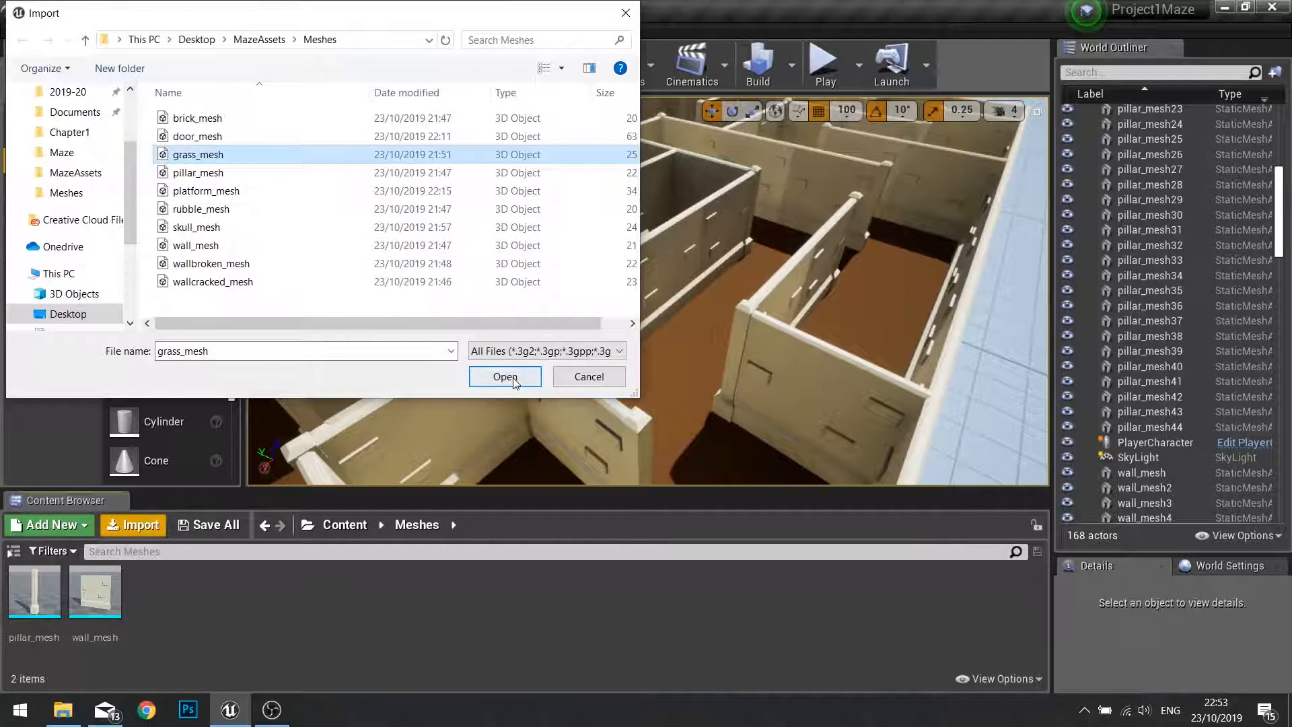
left_click(503, 377)
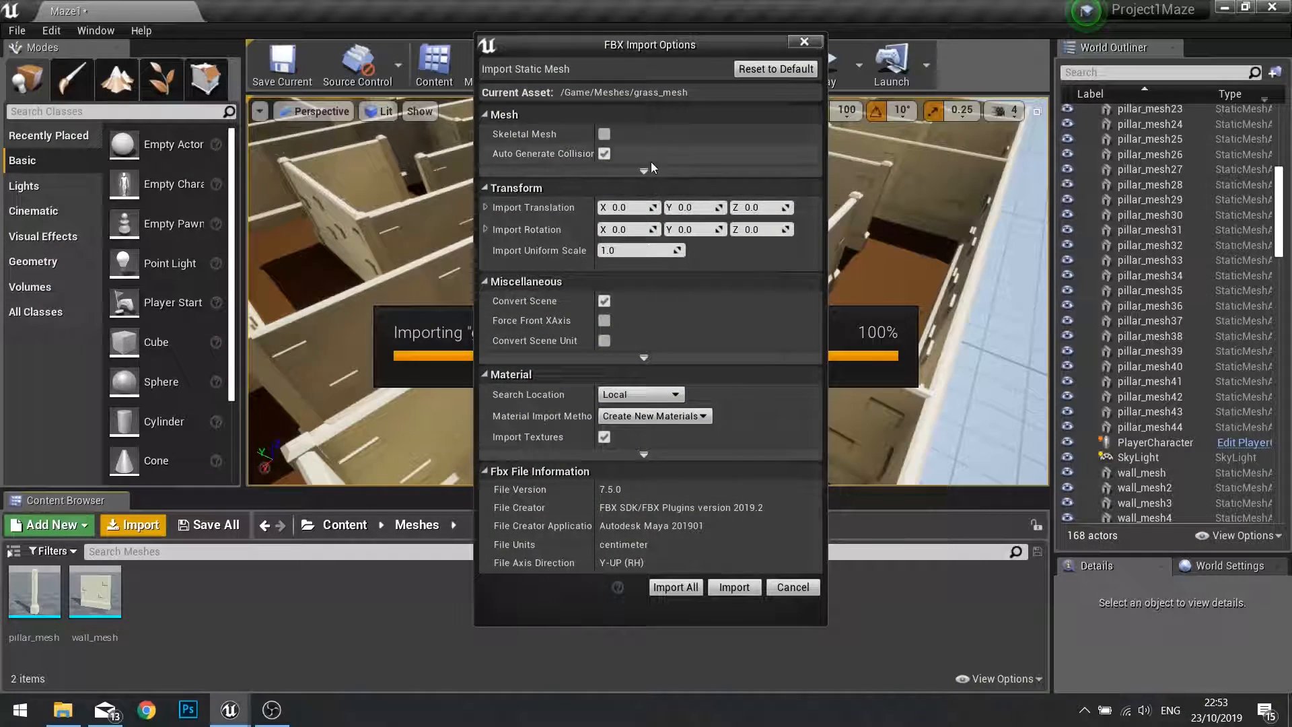
mouse_move(644, 171)
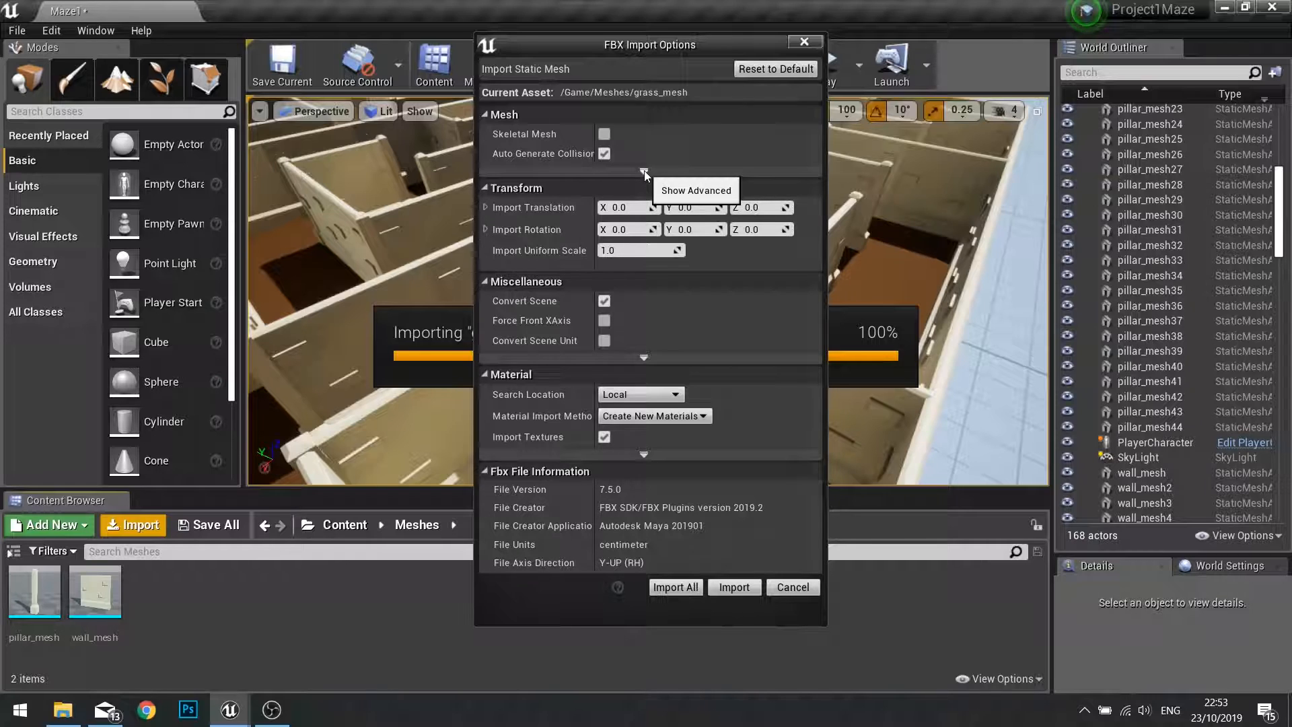
left_click(695, 191)
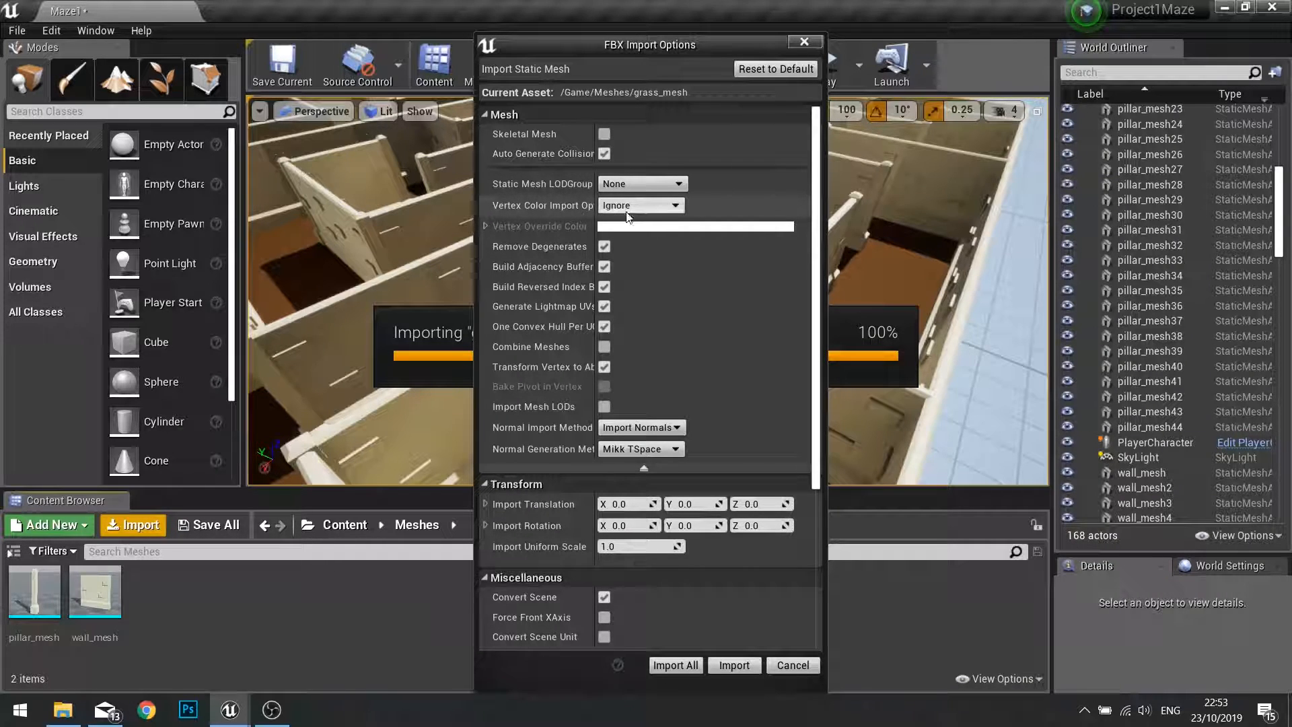
left_click(639, 205)
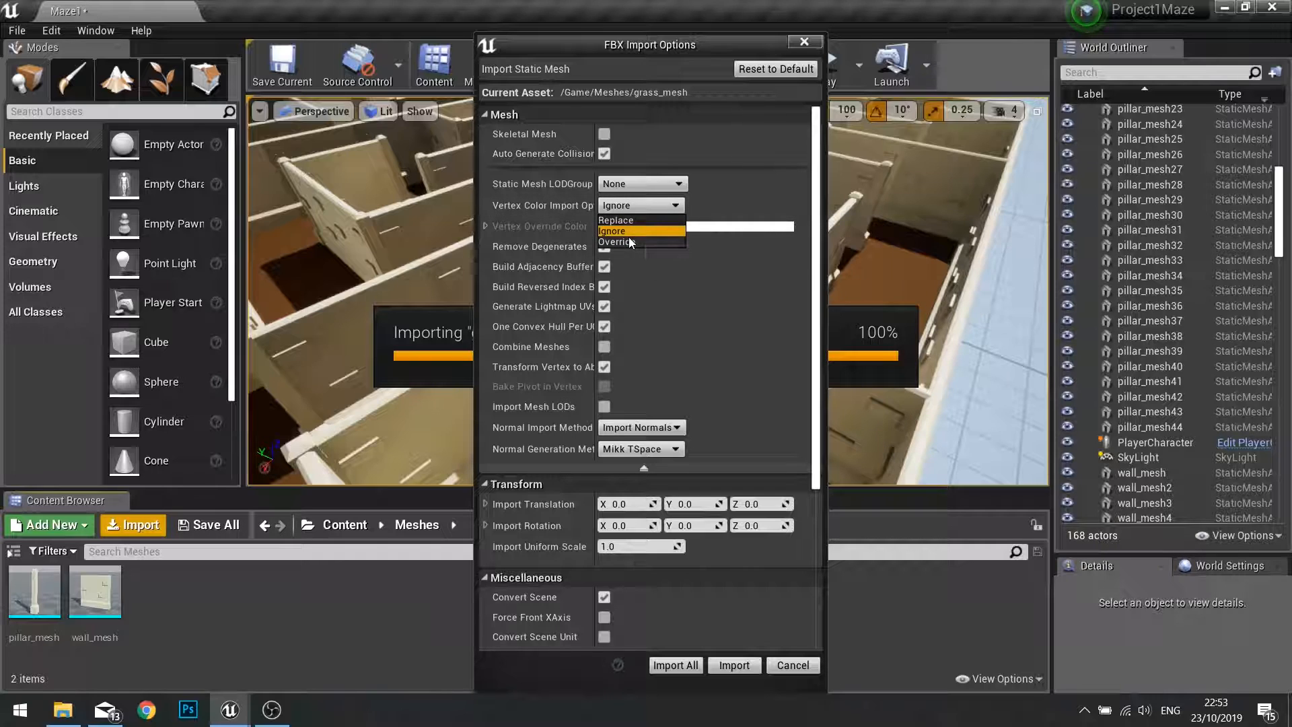
left_click(615, 219)
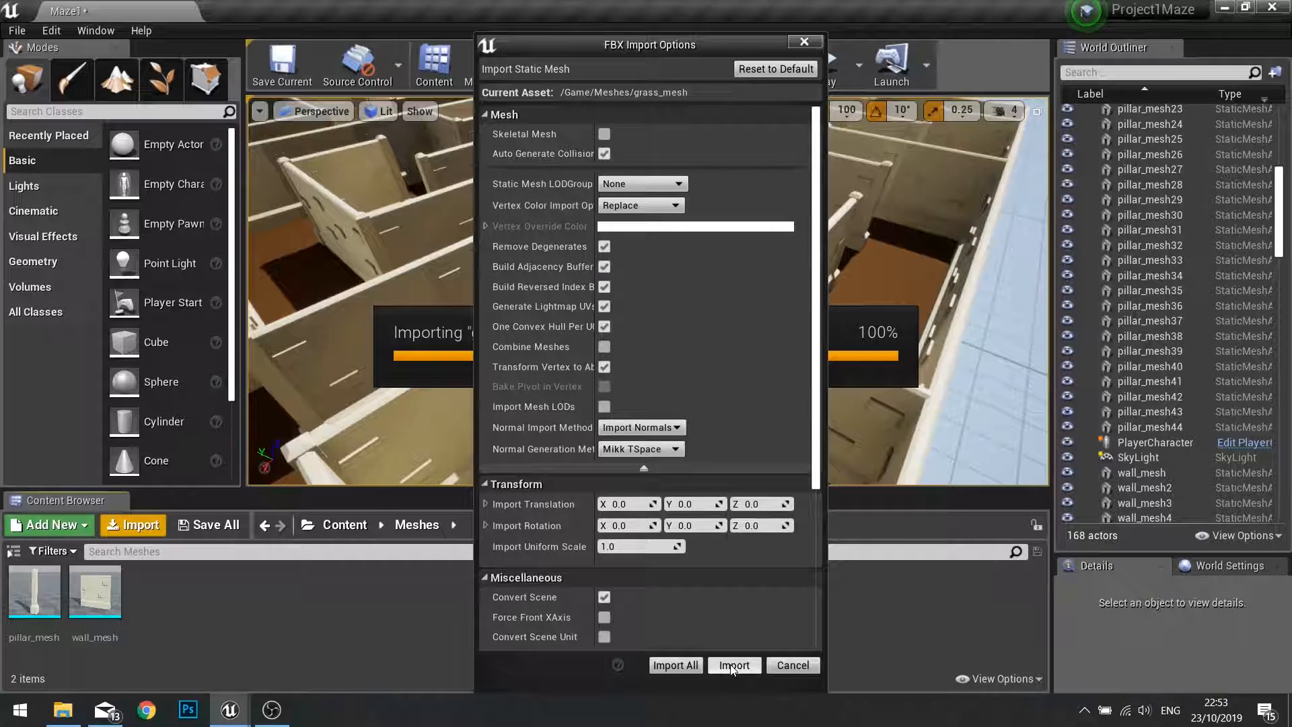
left_click(733, 665)
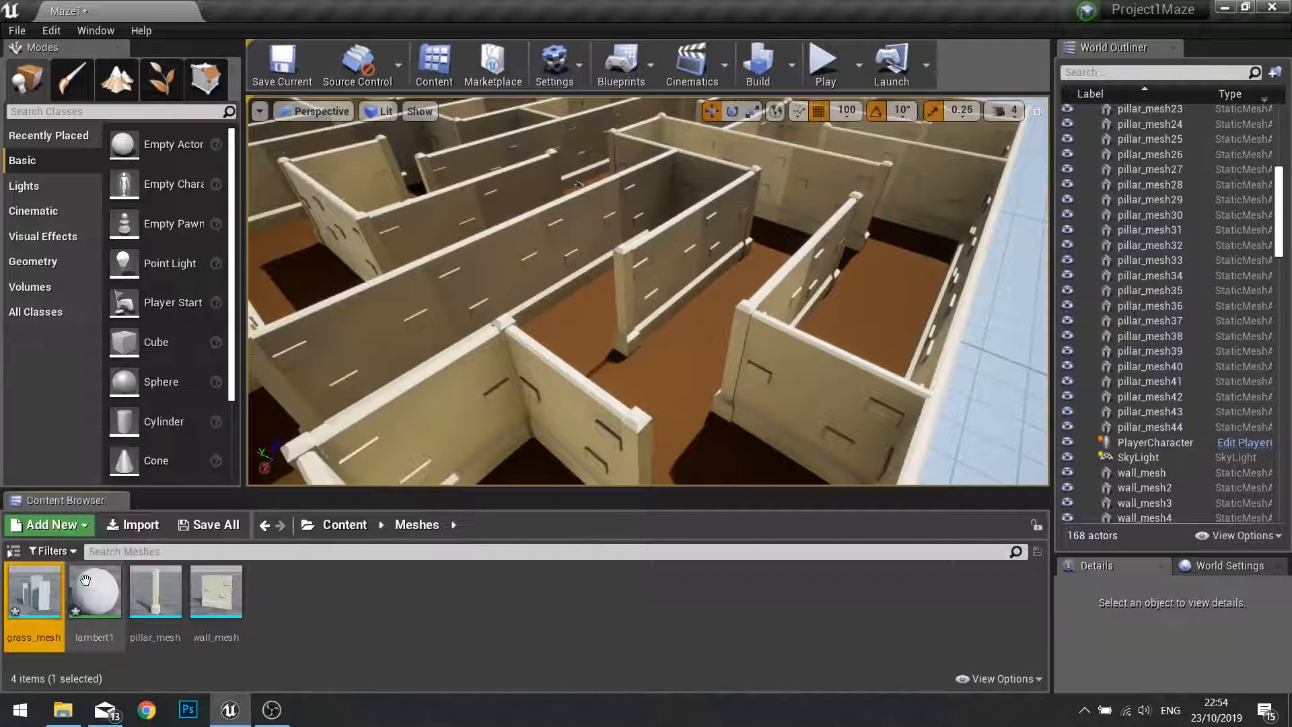
mouse_move(95, 590)
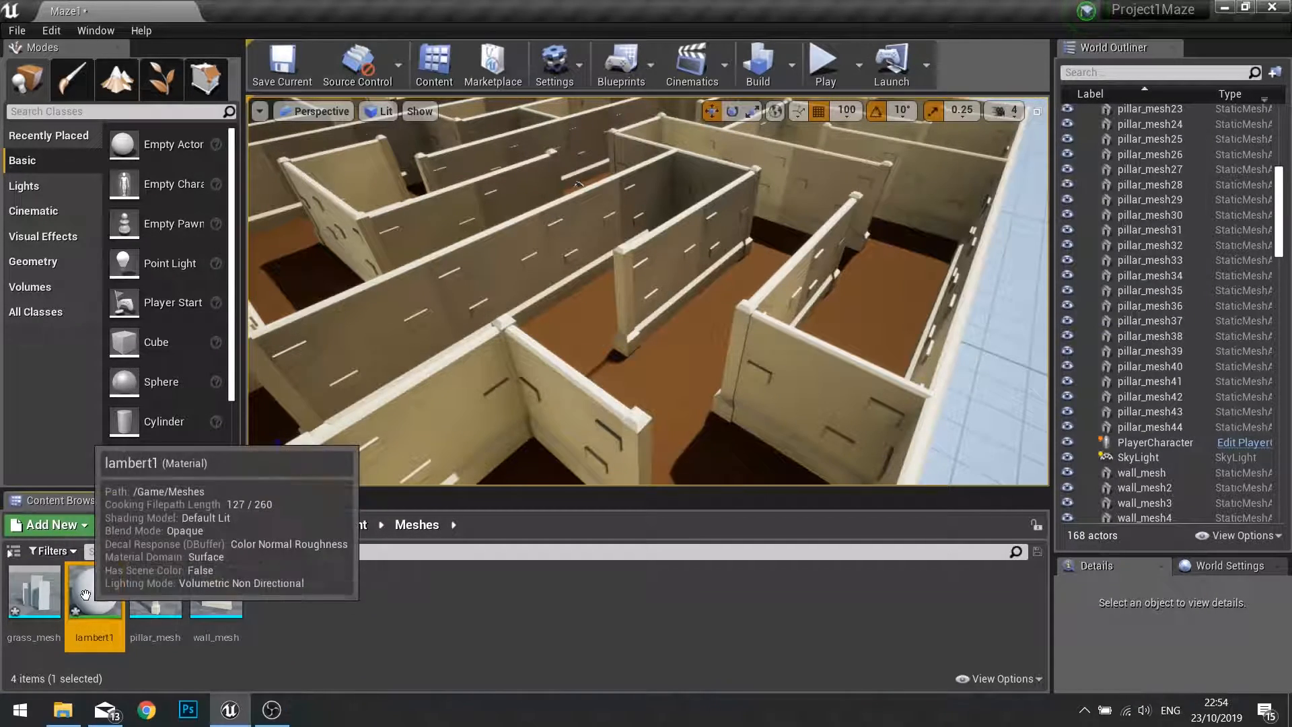
- Force-delete the referenced lambert1 material from the Meshes folder
right_click(95, 590)
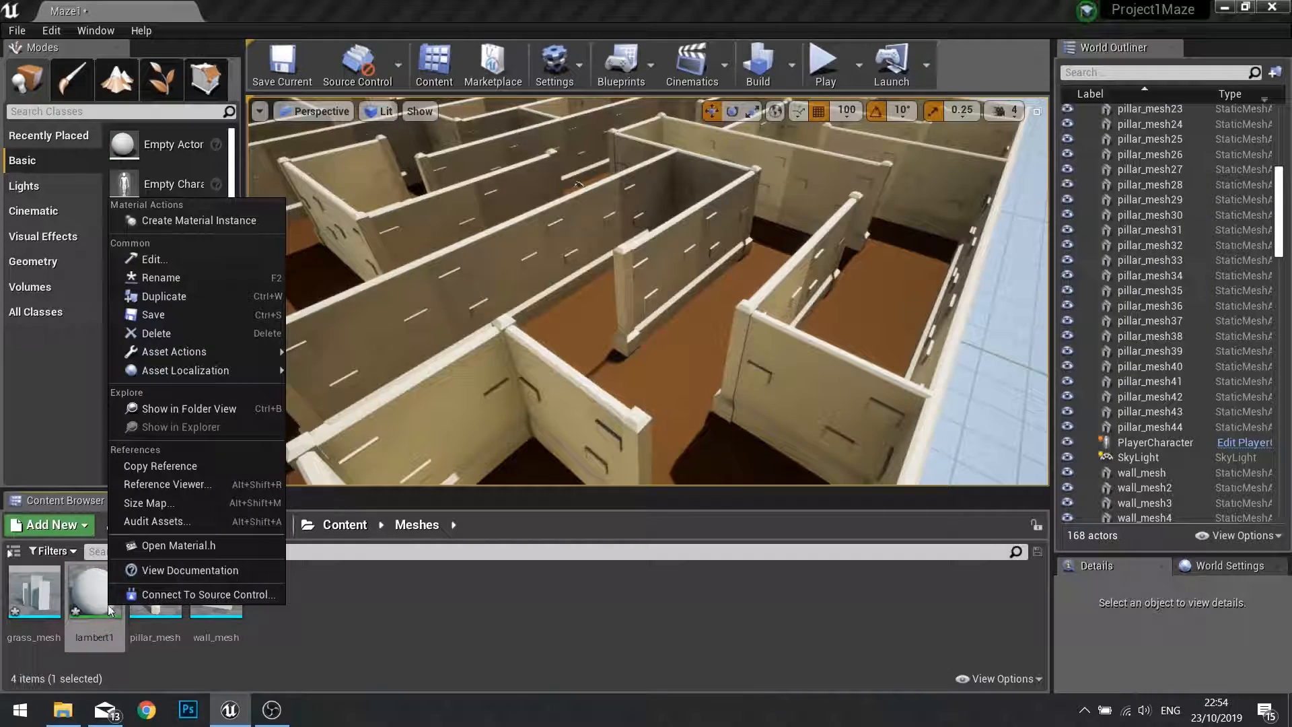
left_click(154, 333)
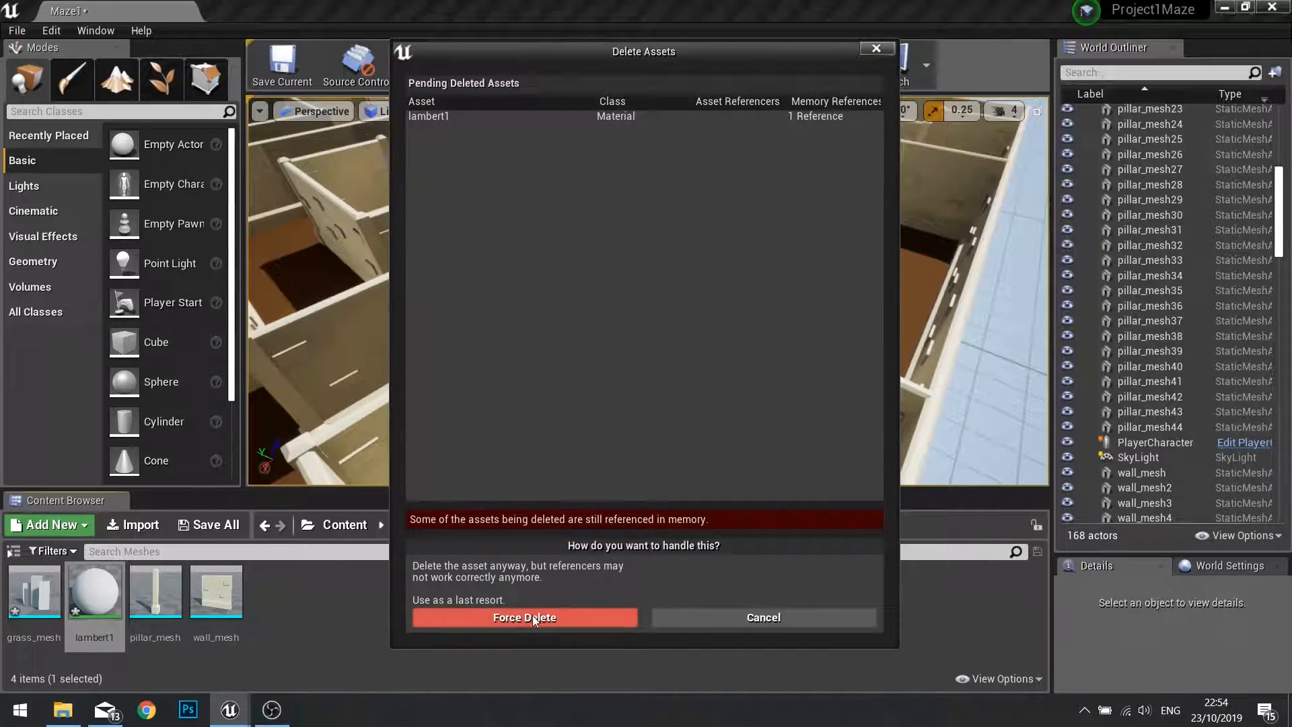
left_click(524, 617)
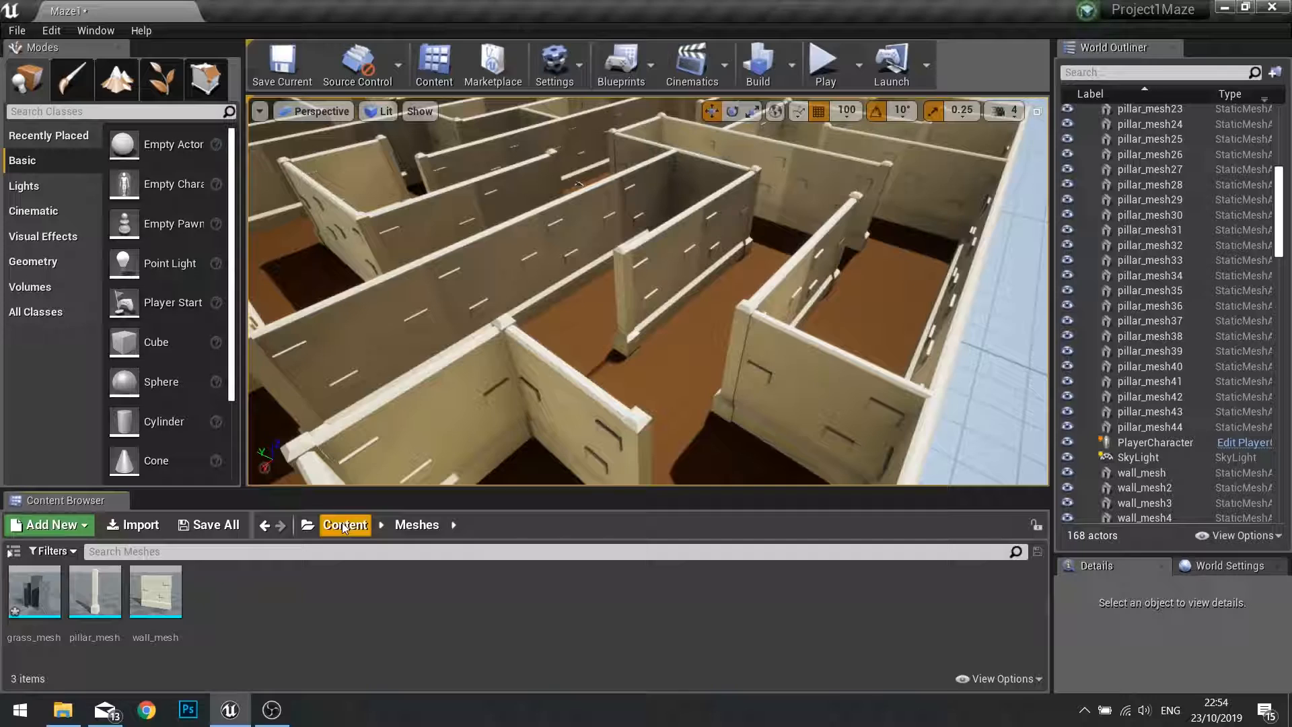
- Add a new material named Grass_Mat in Content > Materials
left_click(345, 524)
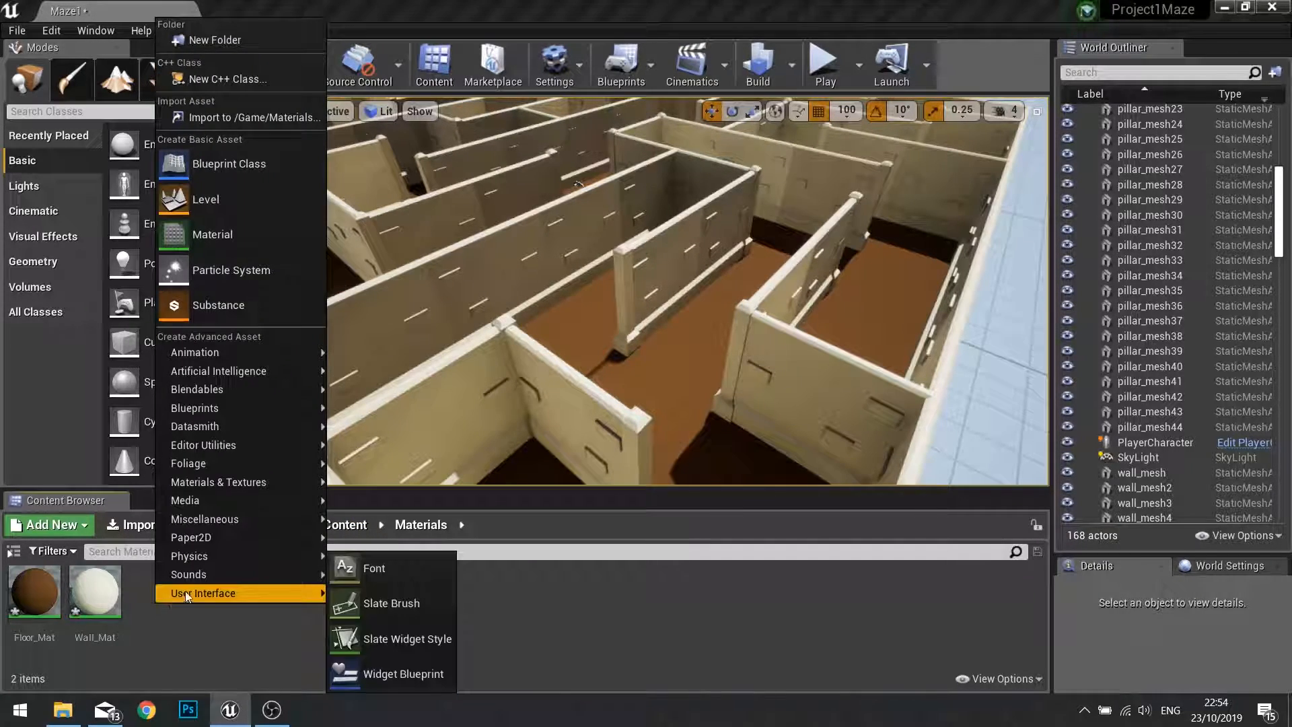
left_click(212, 234)
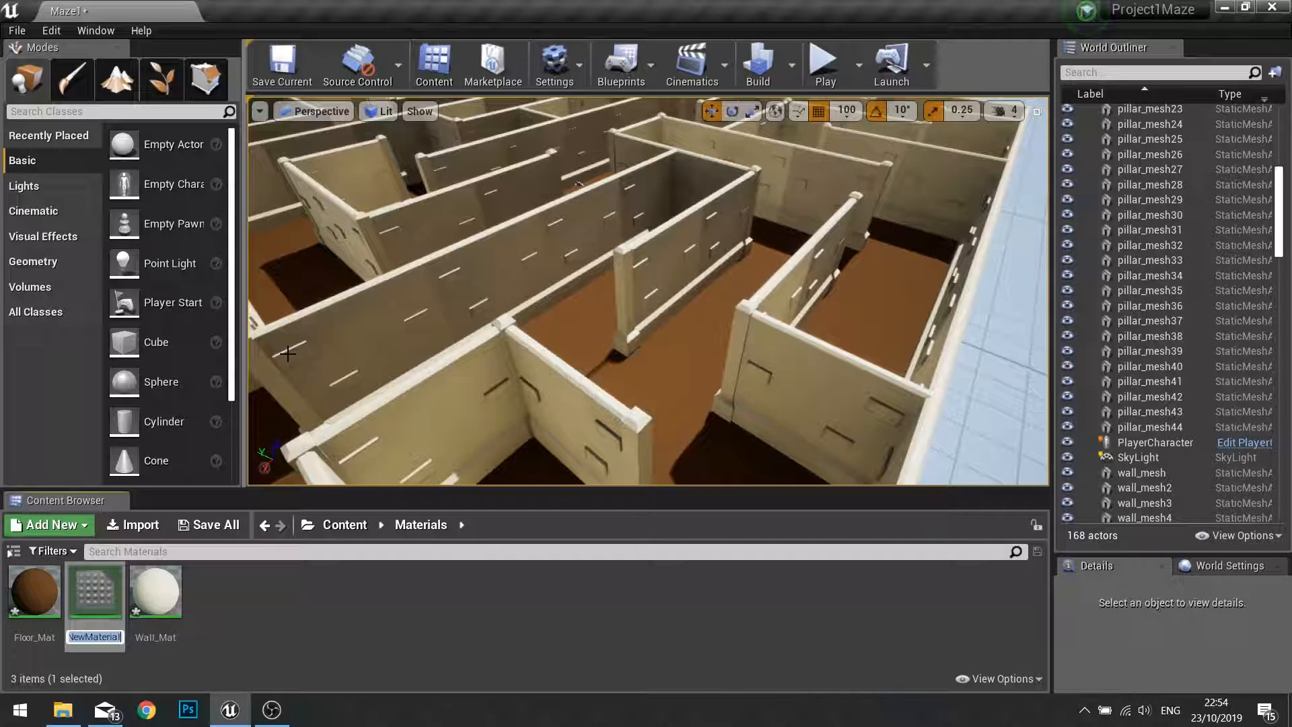
type("Grass_Mat")
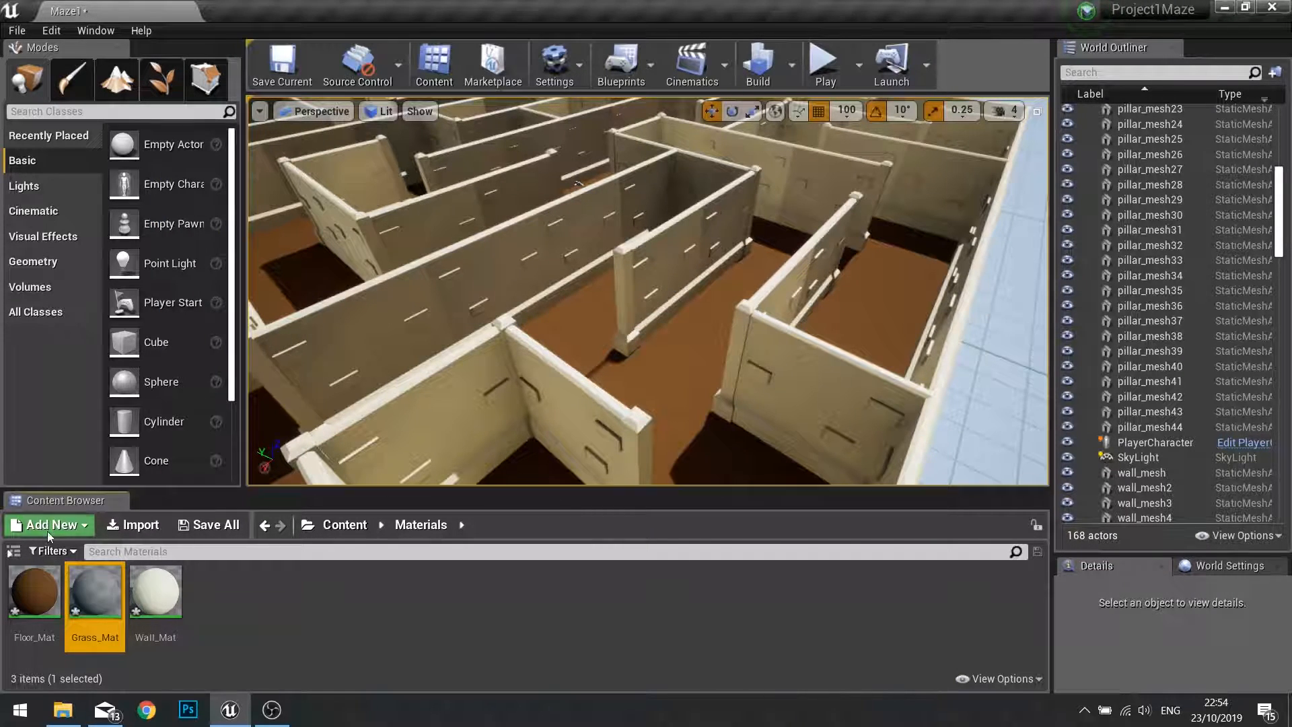
- In Grass_Mat, connect a green Constant3Vector to Base Color and apply
double_click(94, 589)
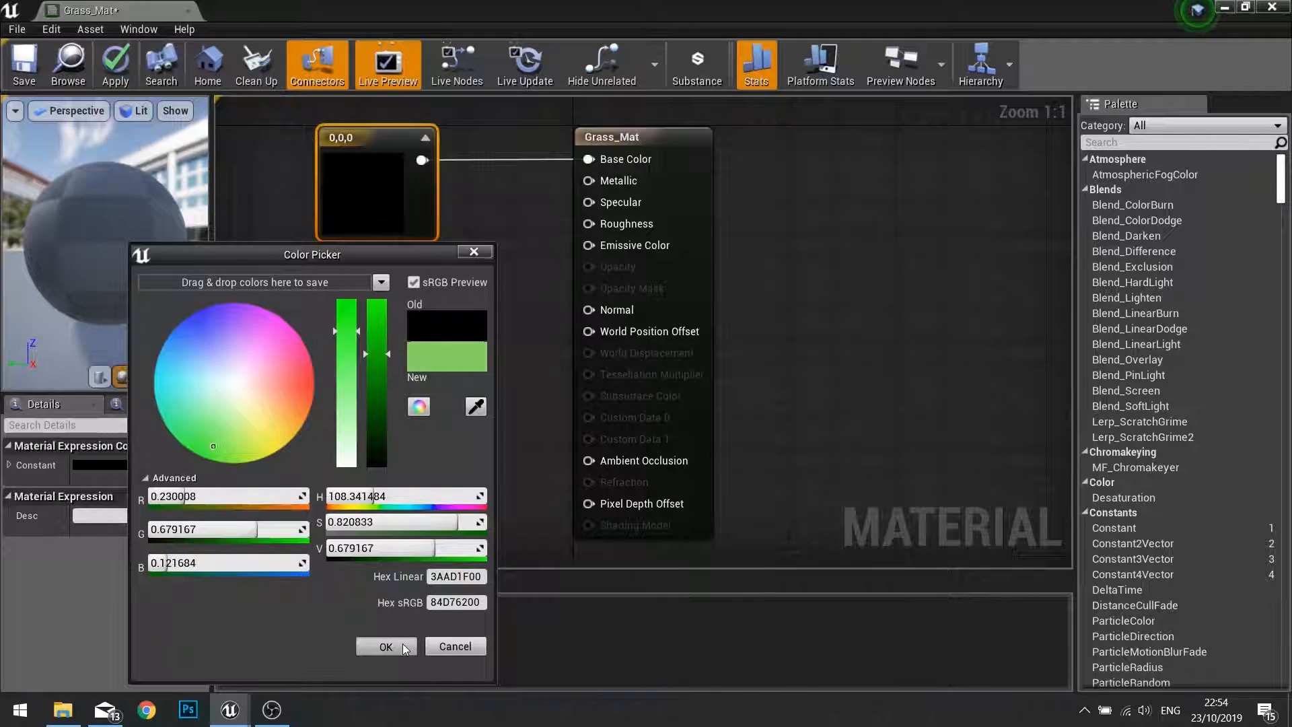
left_click(385, 646)
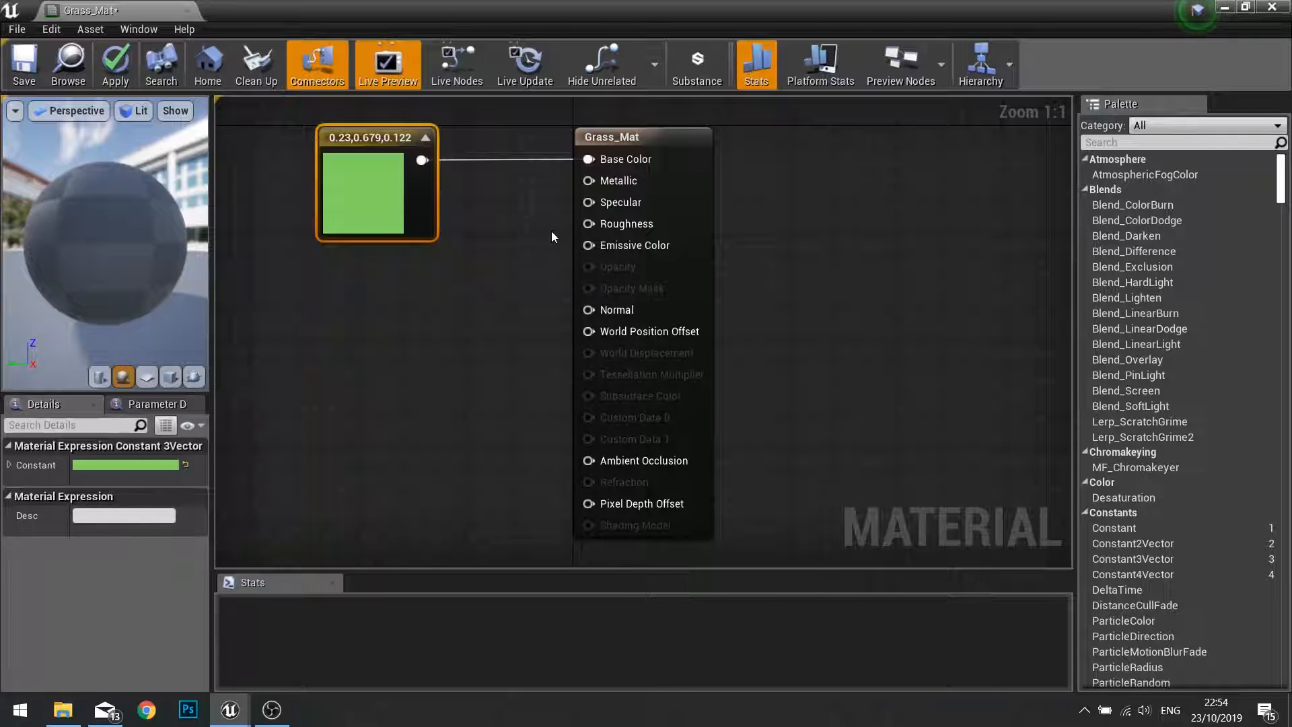
left_click(115, 65)
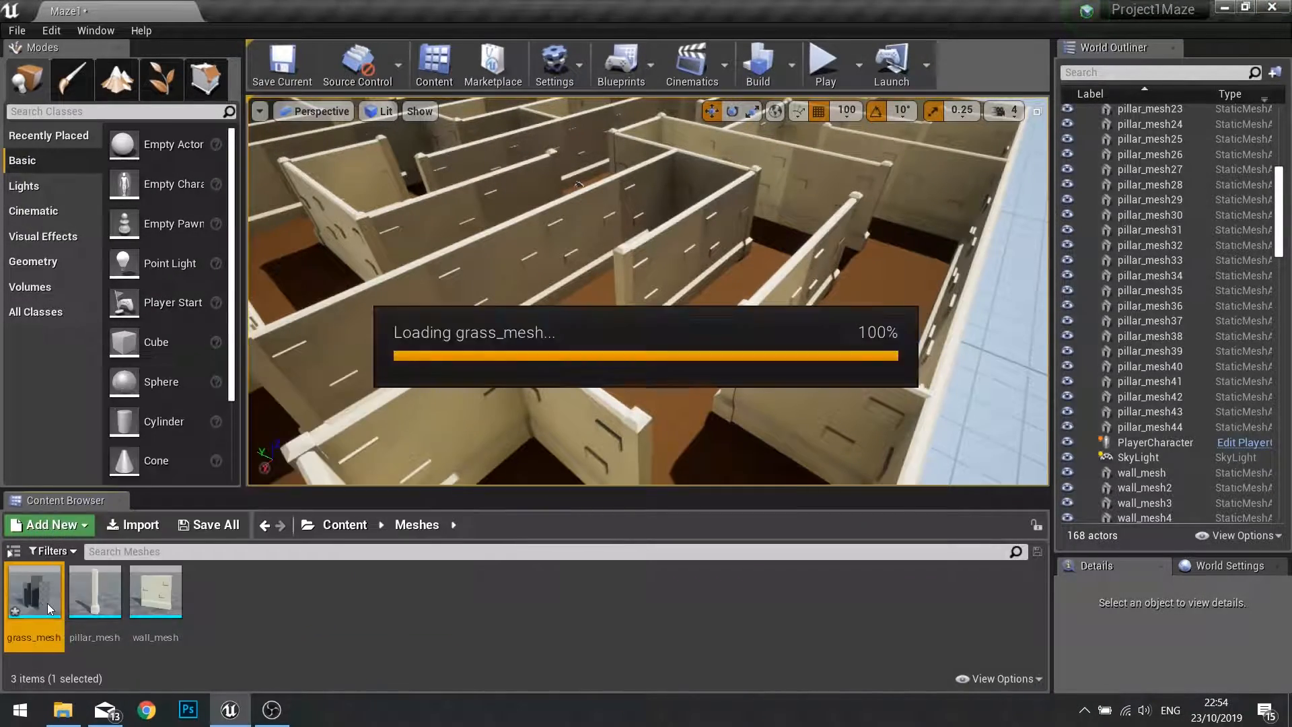
- Set grass_mesh's Element 0 material slot to Grass_Mat
double_click(34, 587)
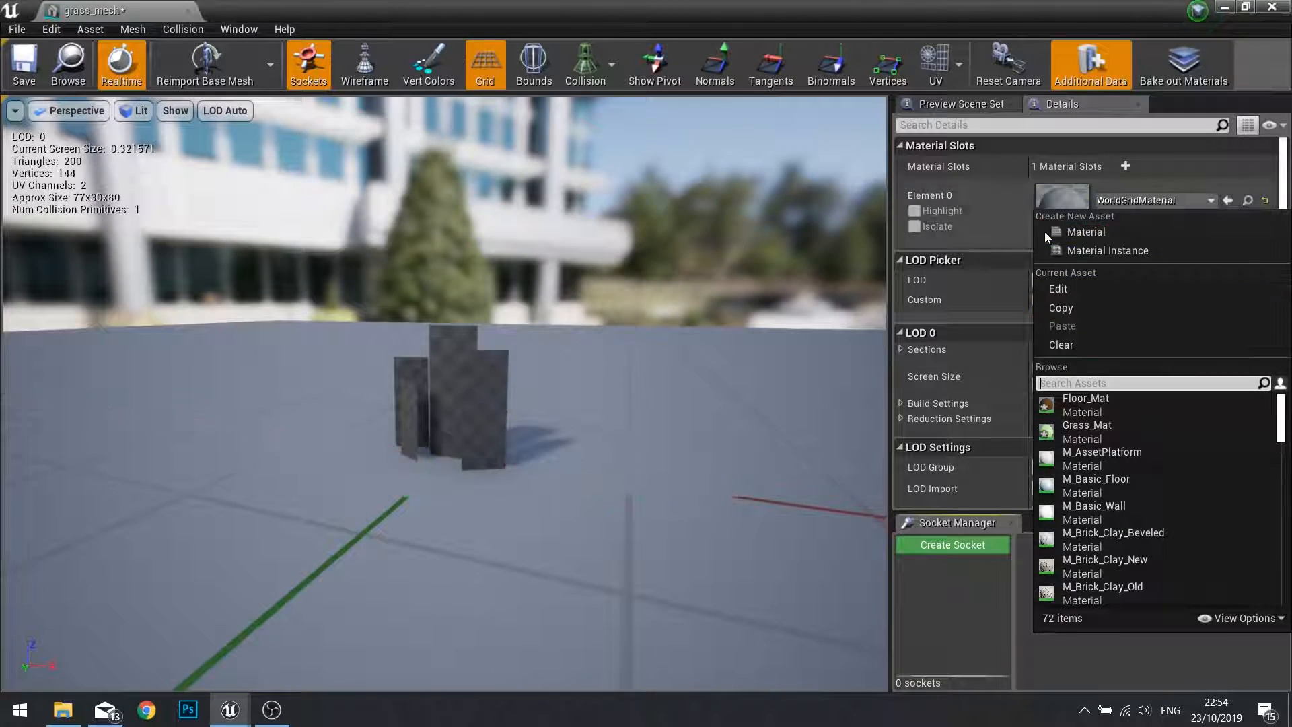
left_click(1086, 424)
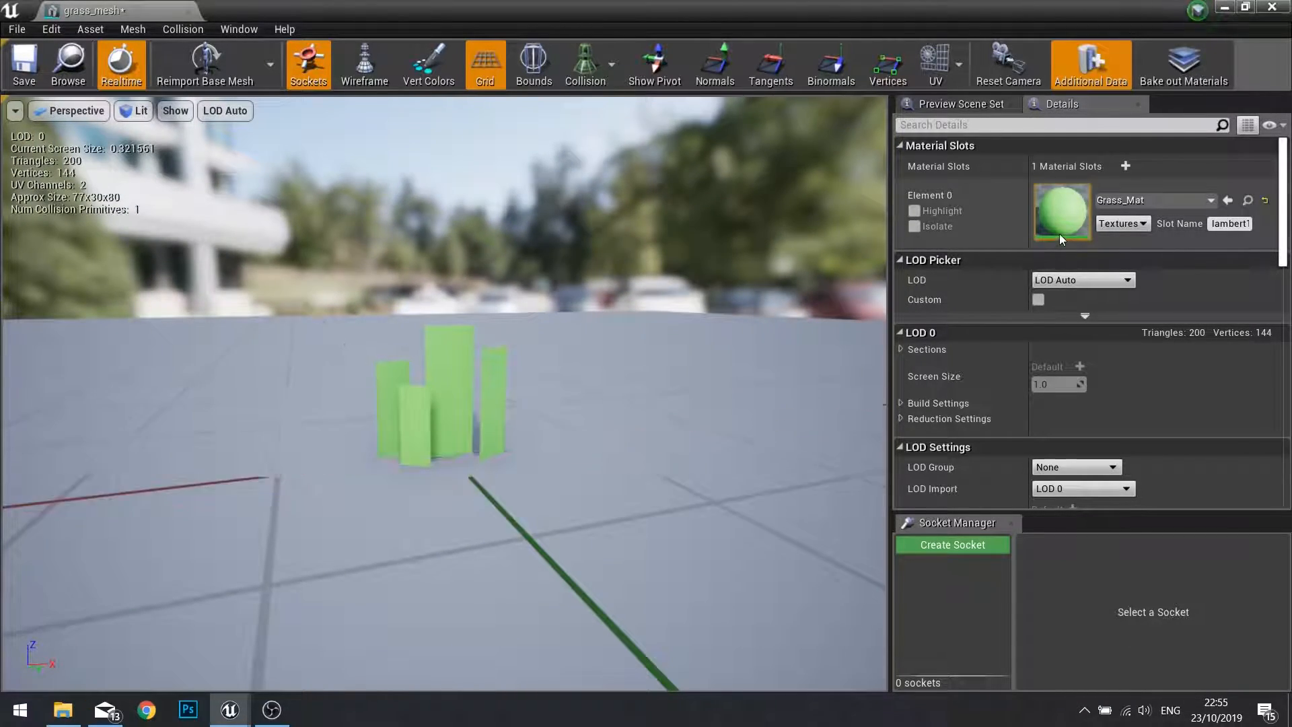
mouse_move(1061, 210)
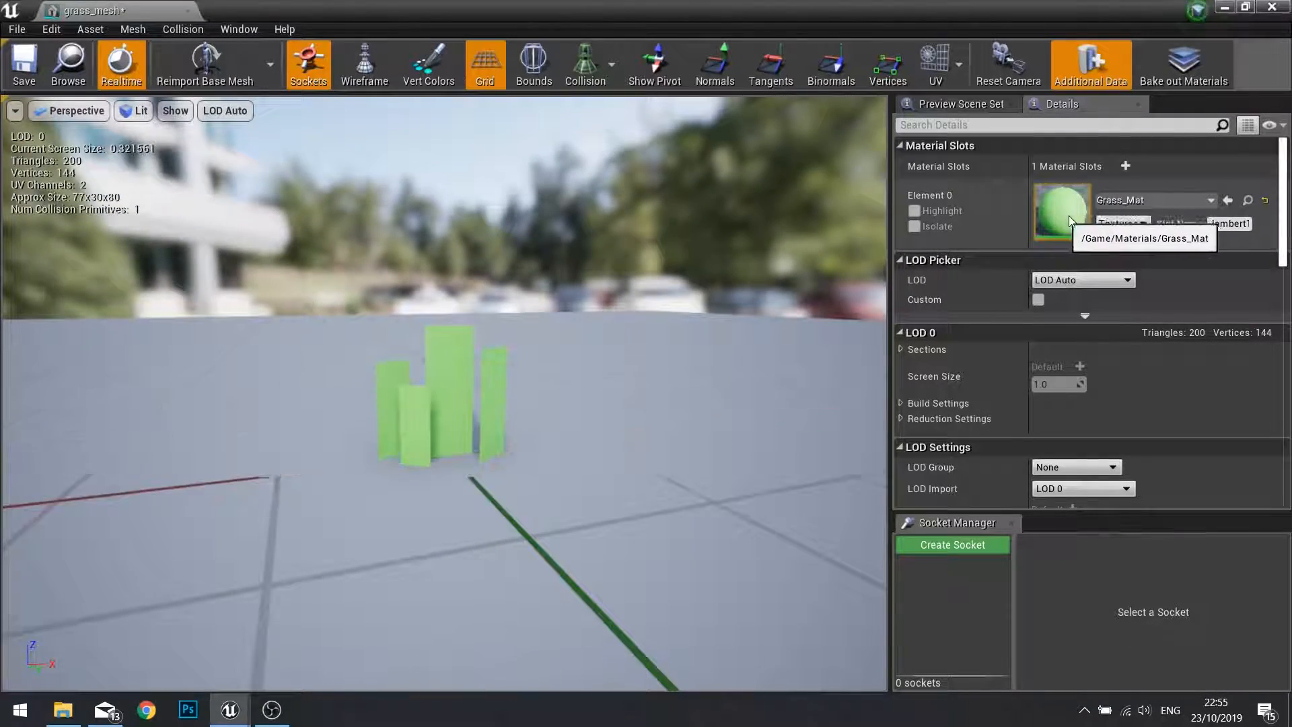
- Tick Two Sided on Grass_Mat and apply the change to the material
double_click(1061, 205)
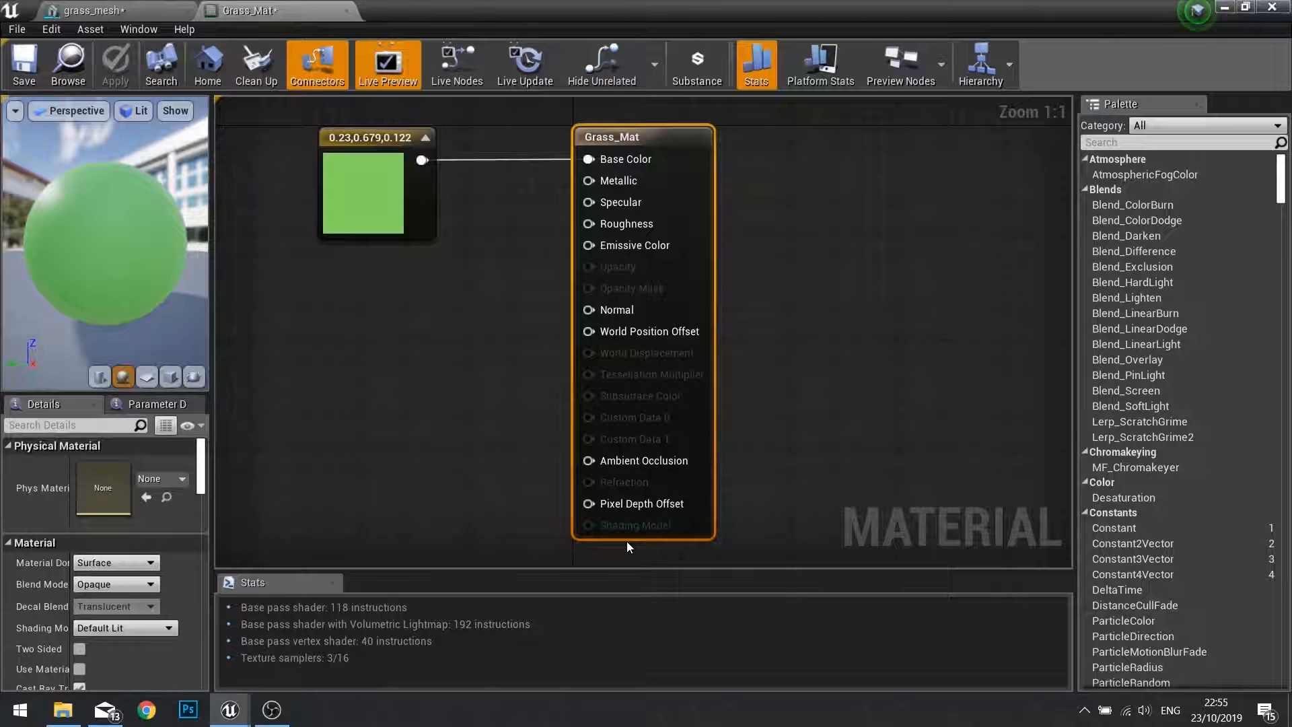
mouse_move(8, 404)
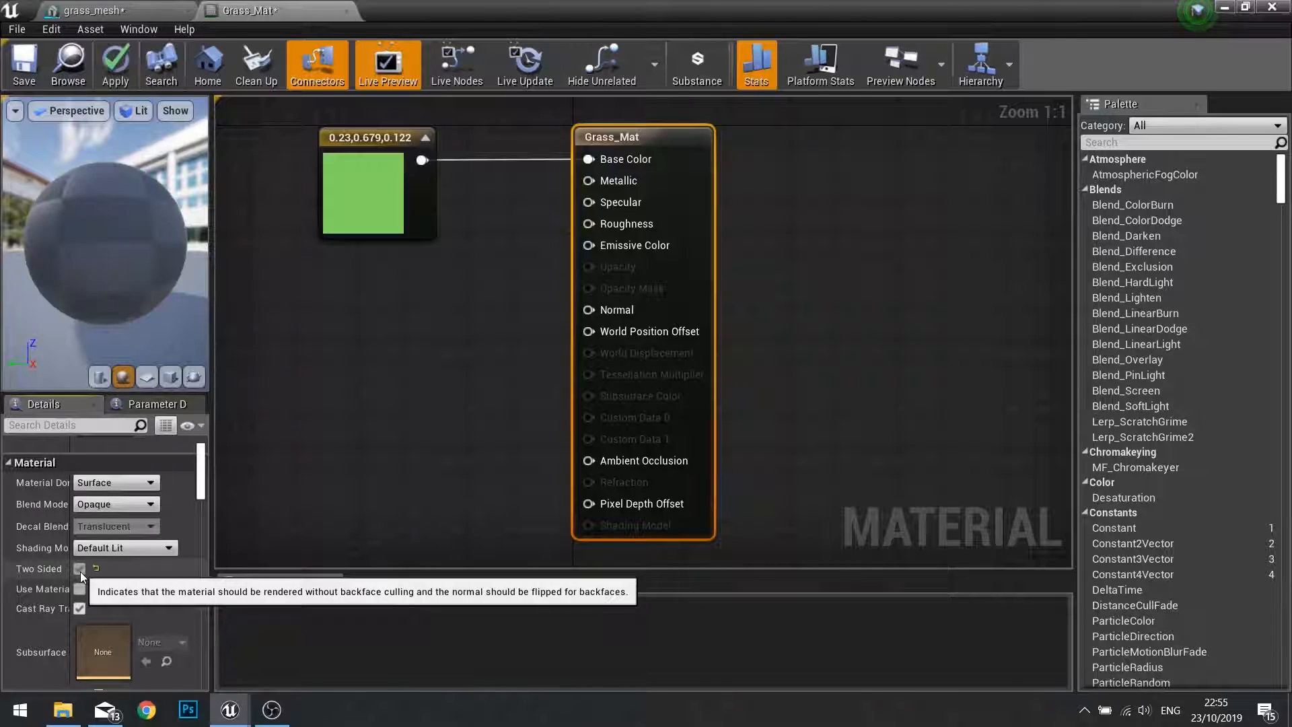
left_click(80, 569)
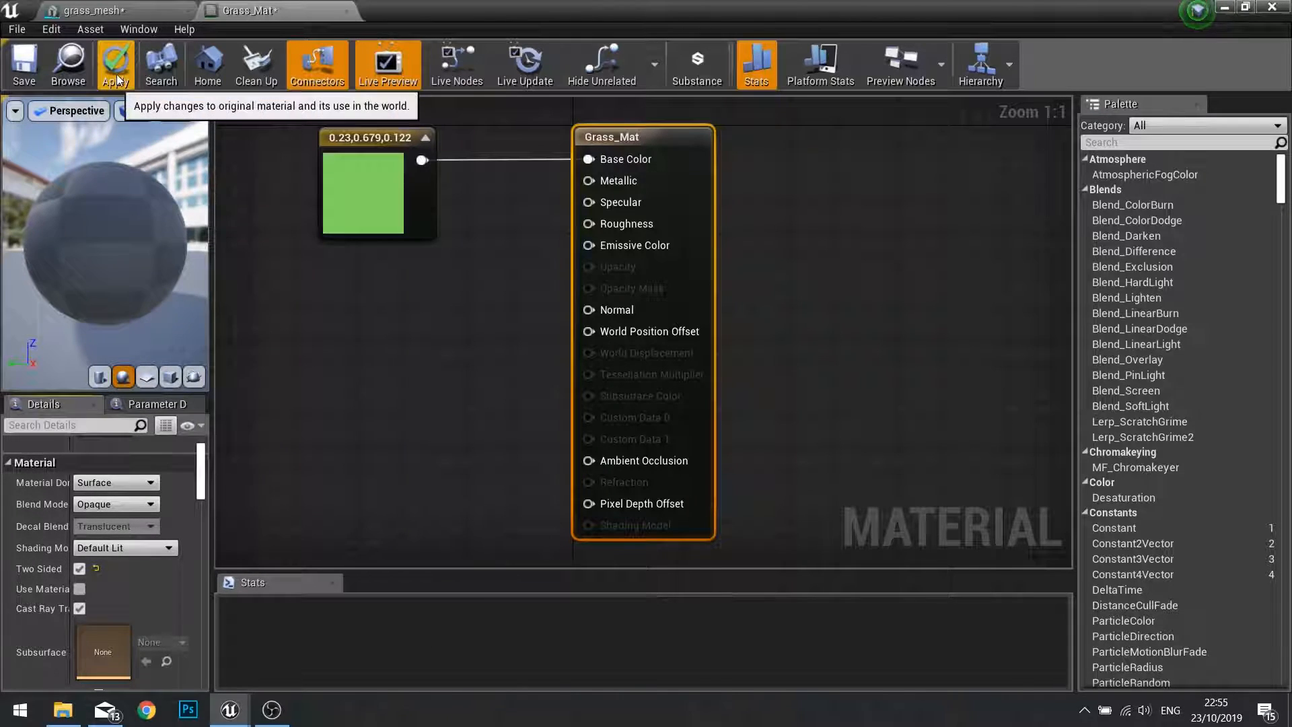
left_click(114, 65)
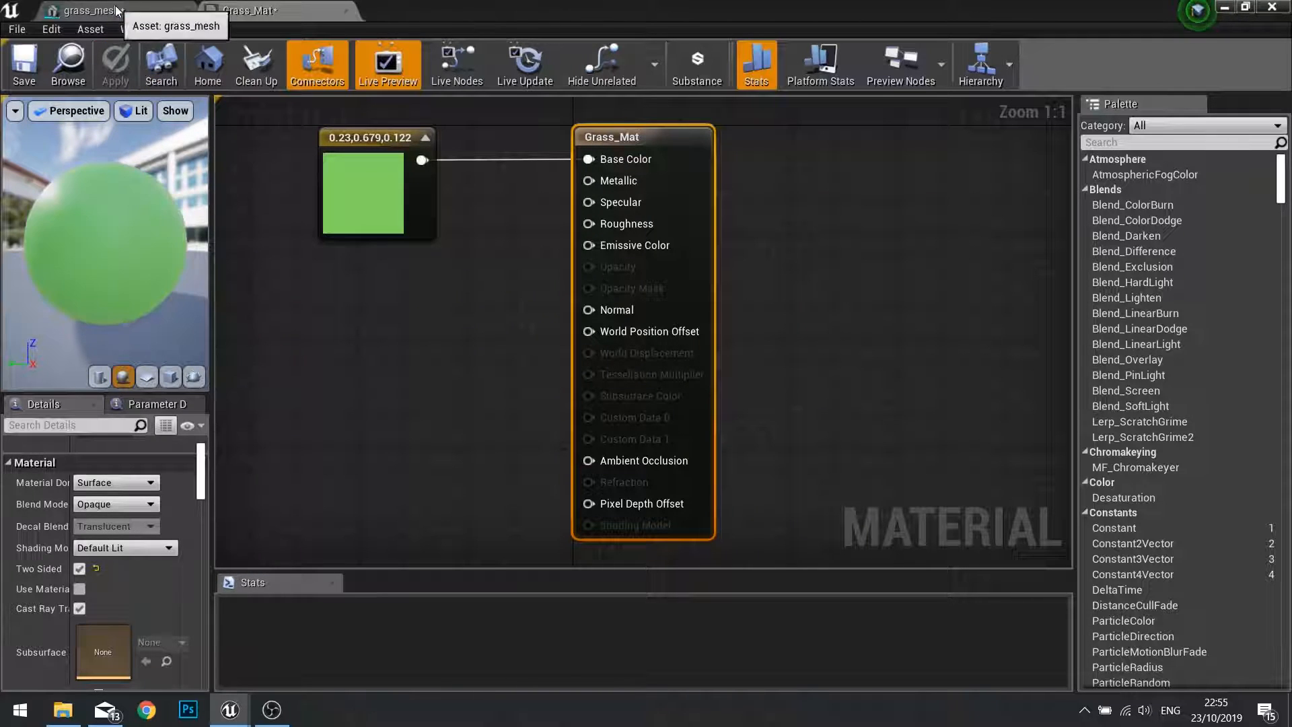
left_click(82, 10)
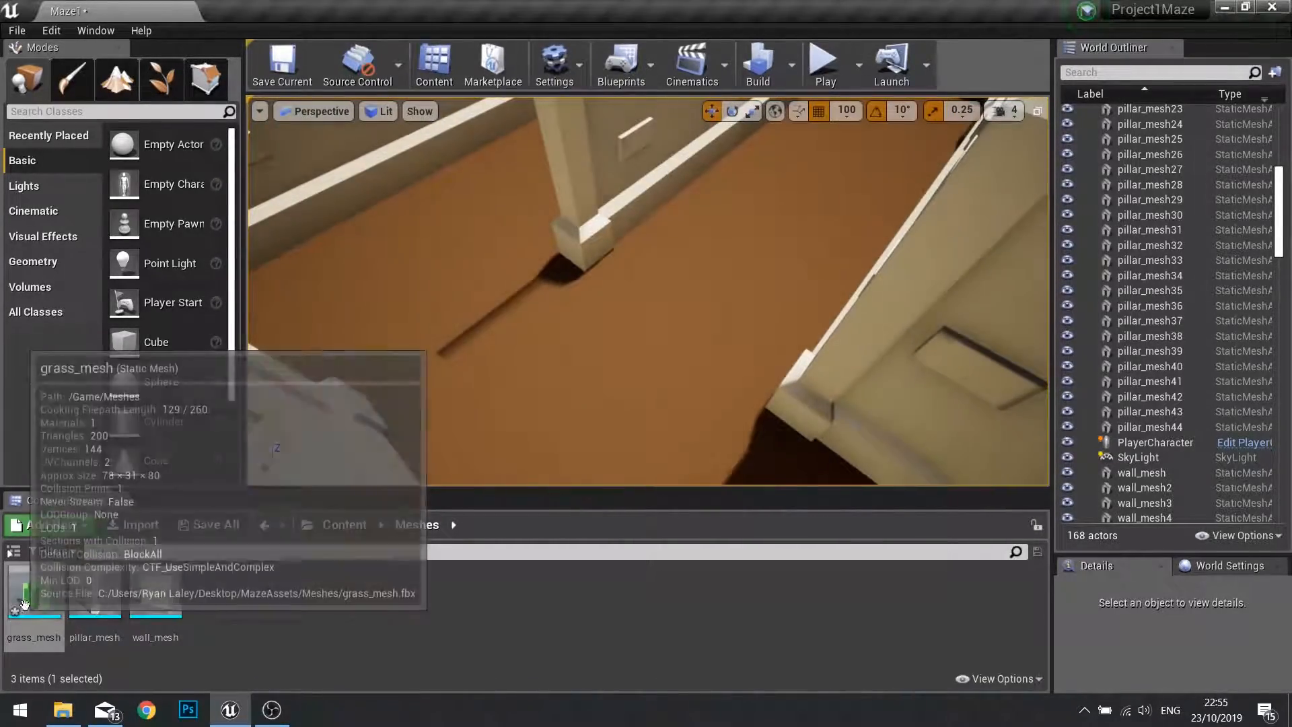
left_click_drag(33, 589, 577, 247)
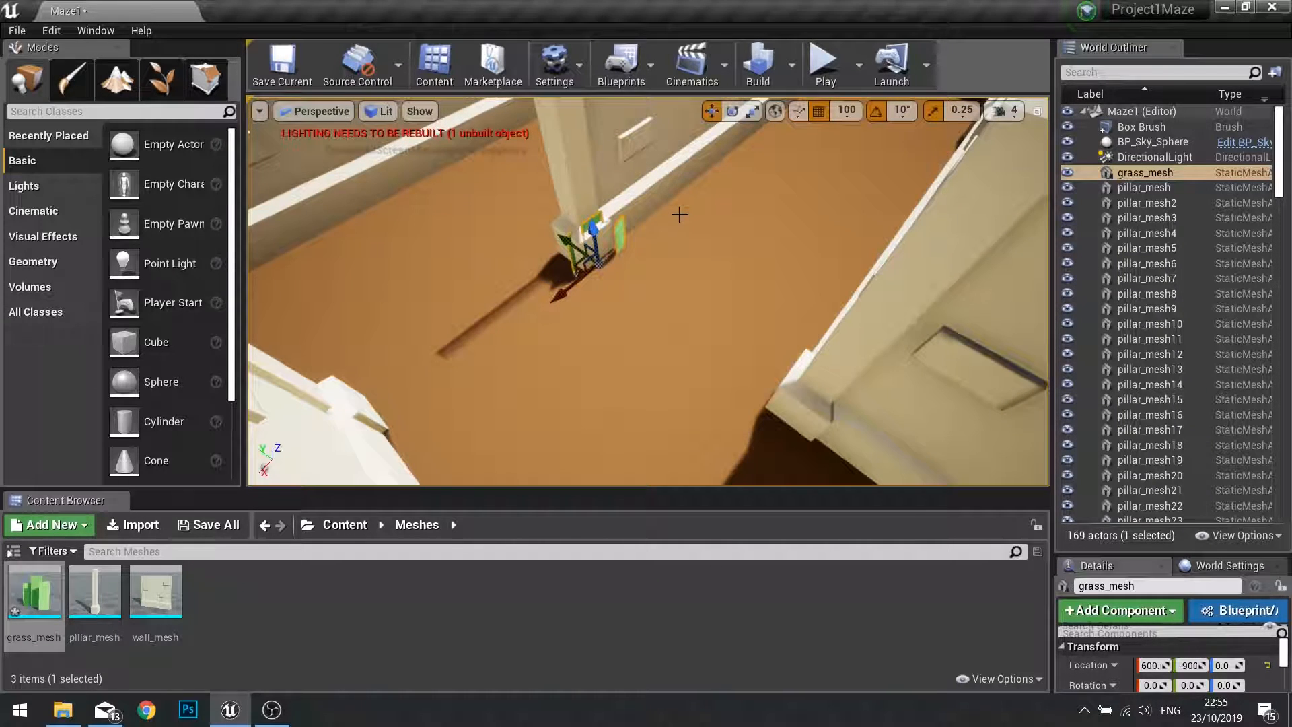
key("delete")
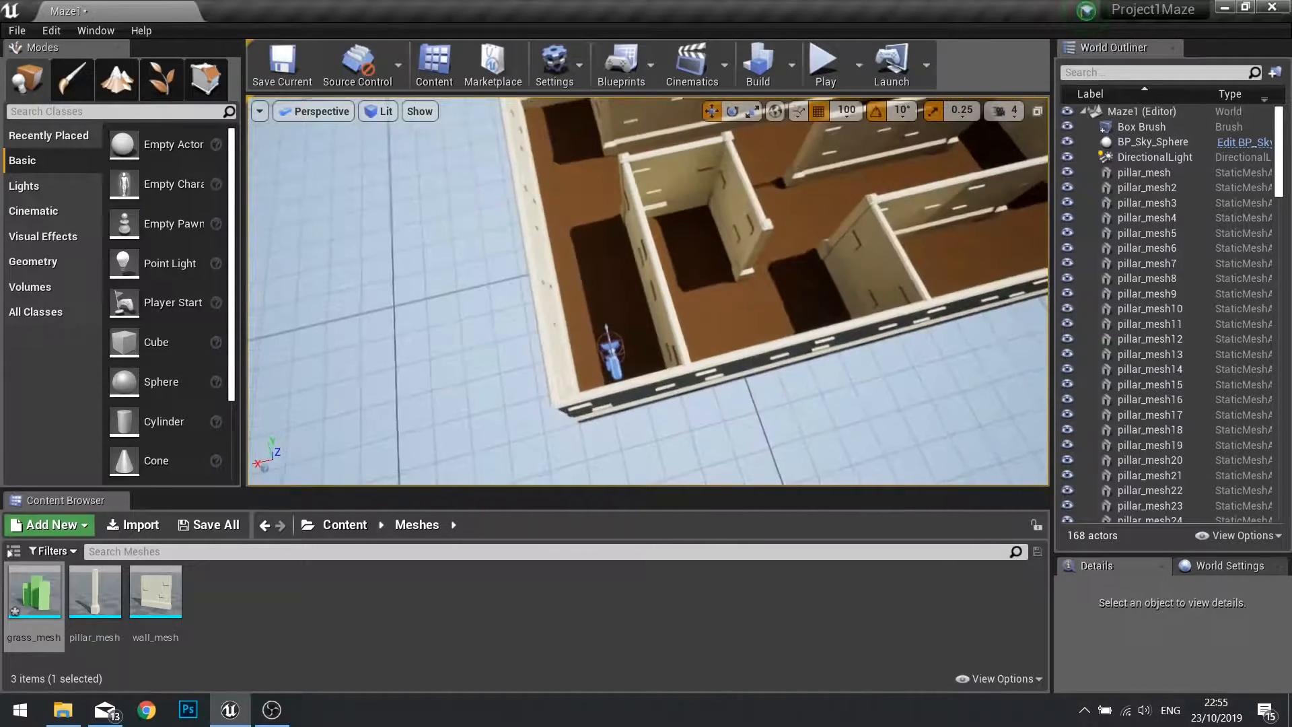
mouse_move(162, 80)
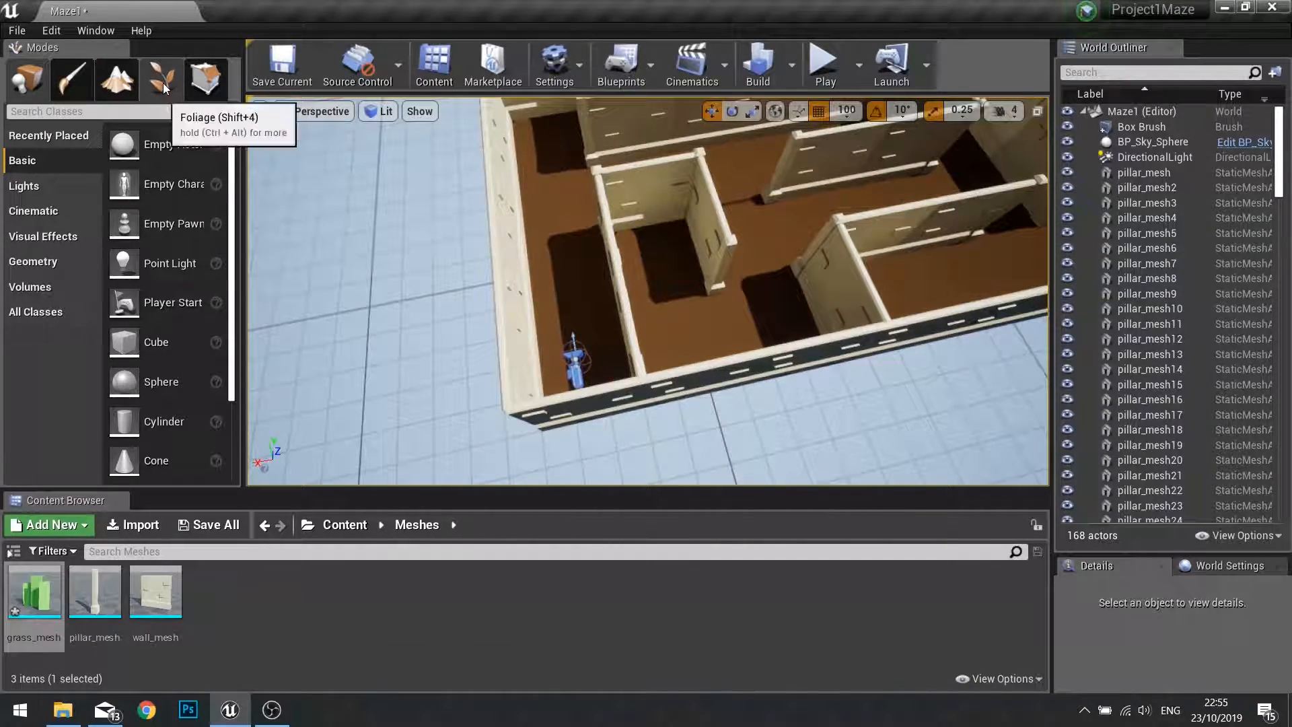
- Enter Foliage mode, add grass_mesh as a foliage type and tick it for painting
left_click(161, 80)
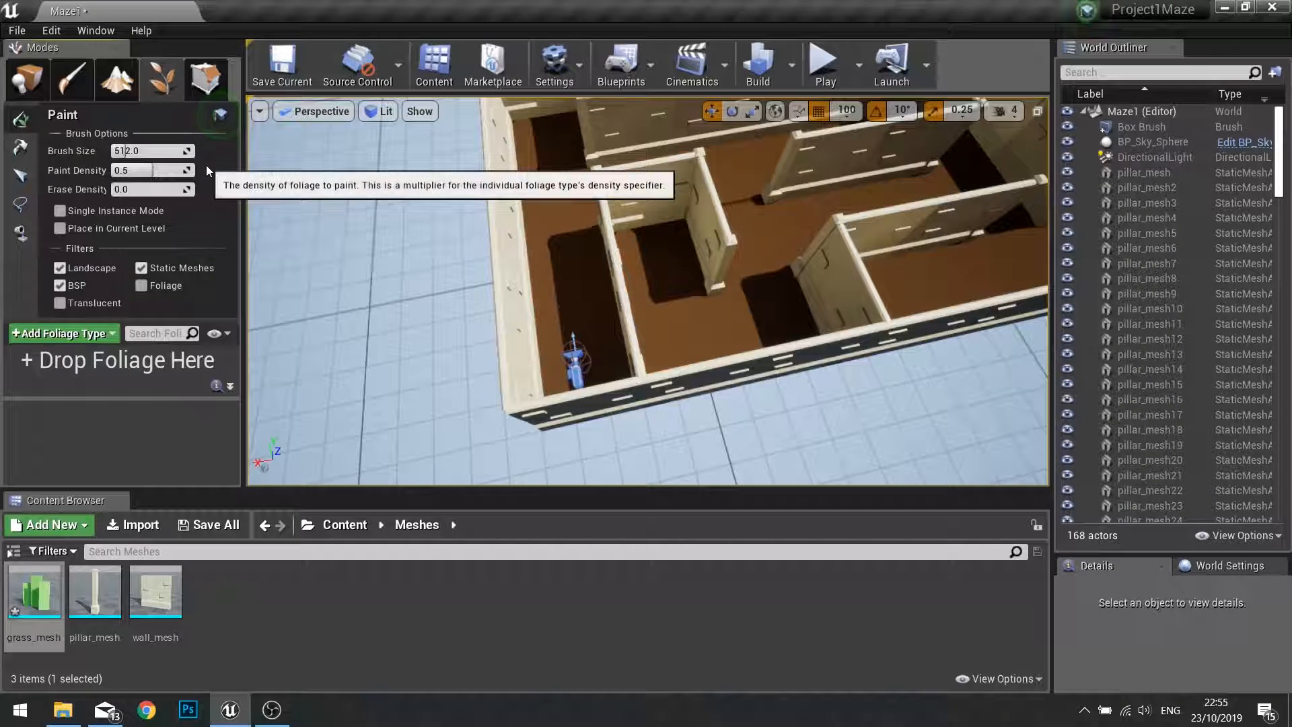
mouse_move(140, 381)
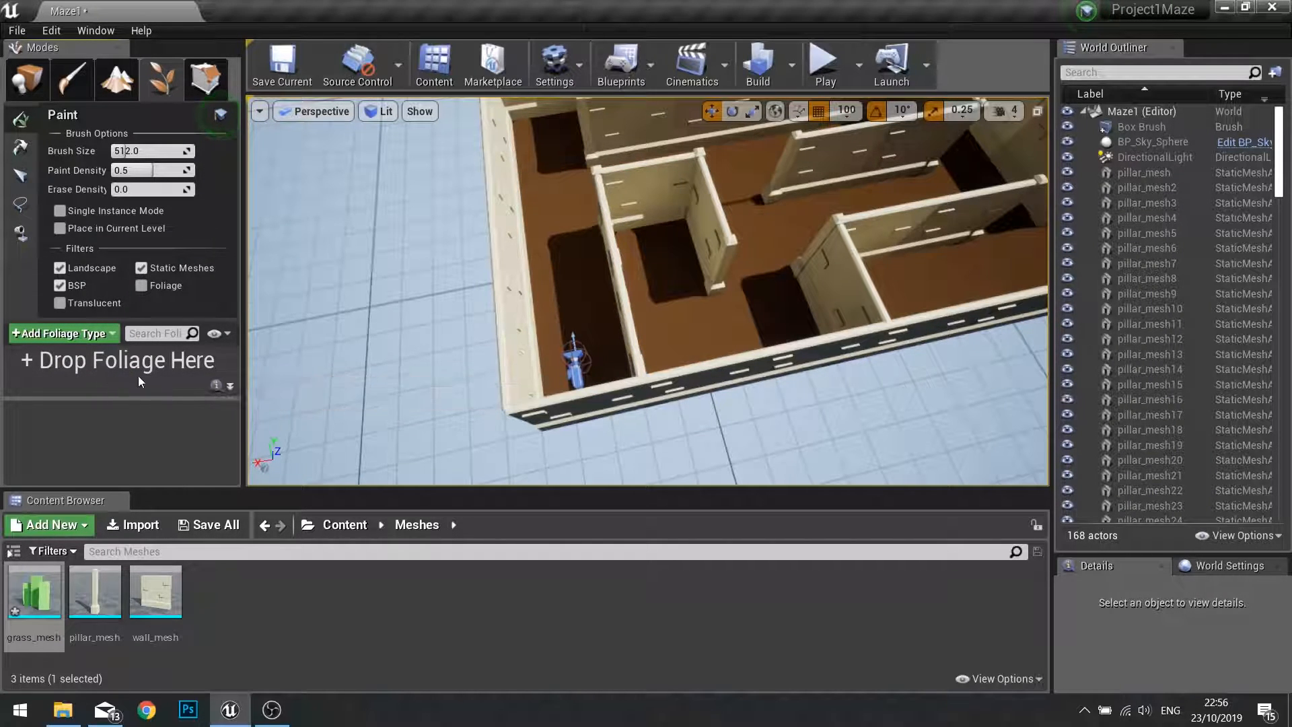
mouse_move(34, 589)
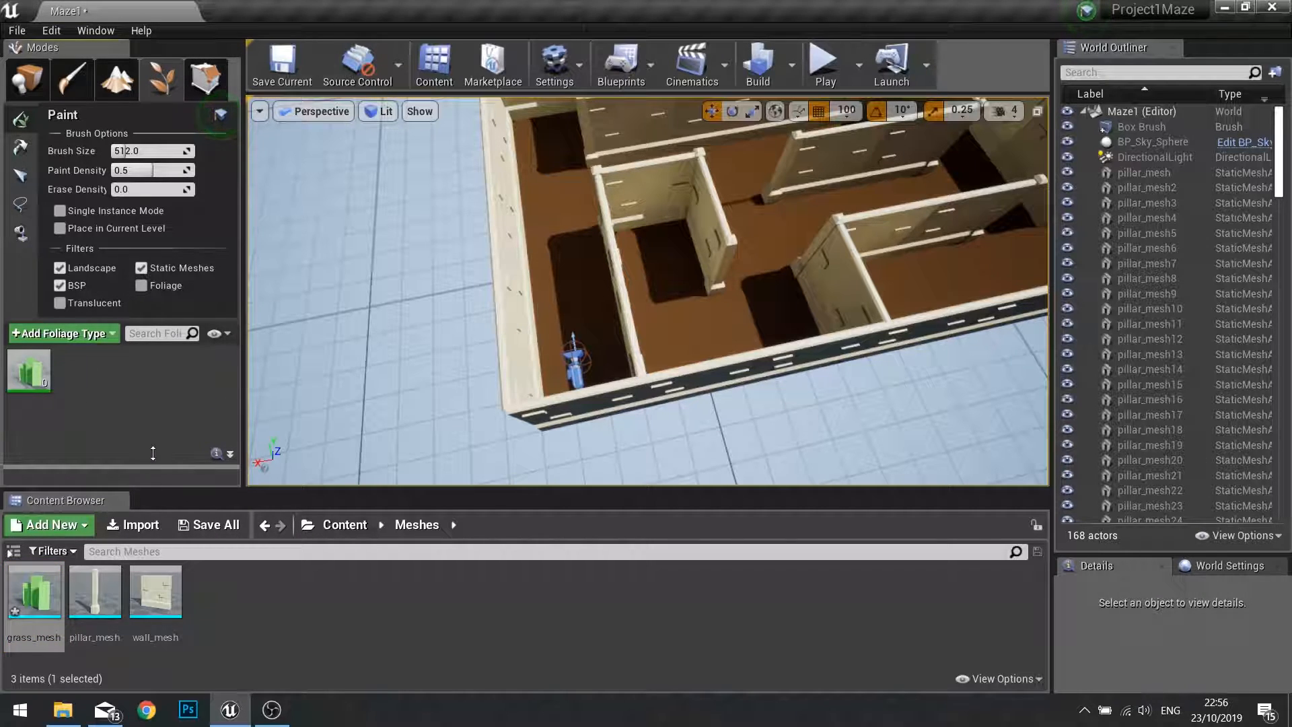
left_click(28, 370)
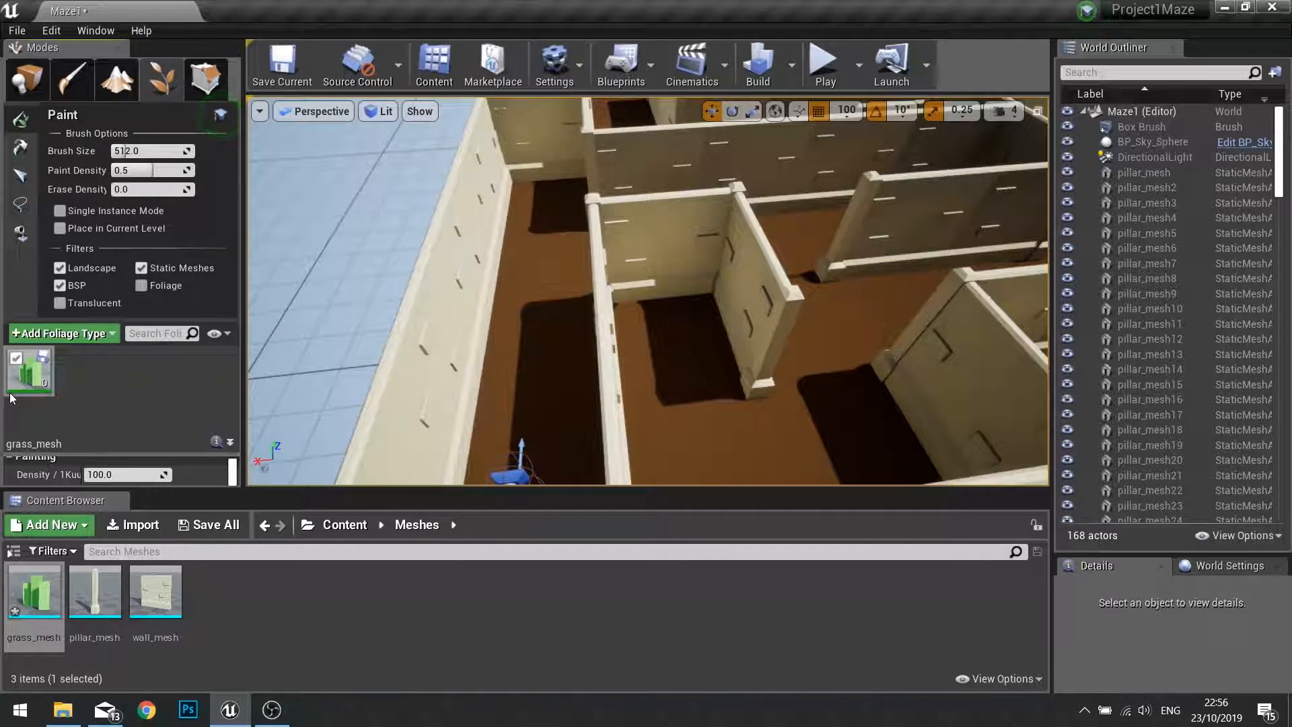
mouse_move(29, 371)
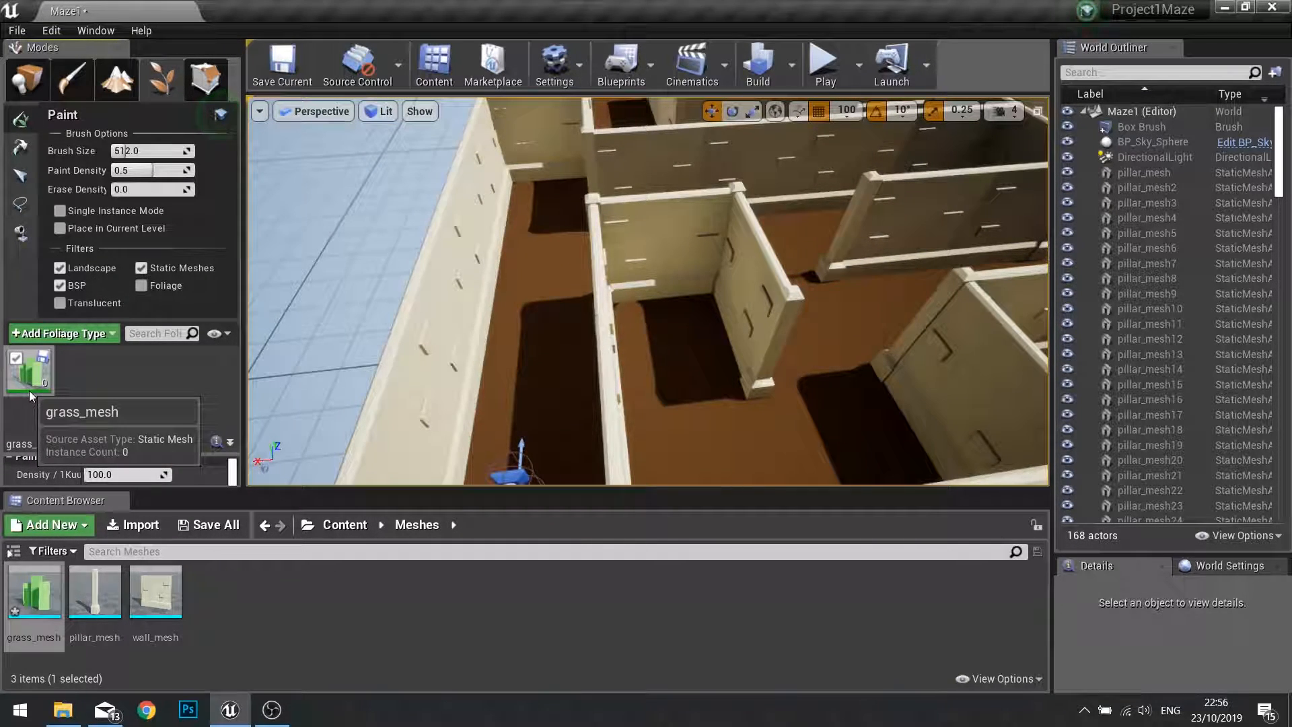
left_click(29, 366)
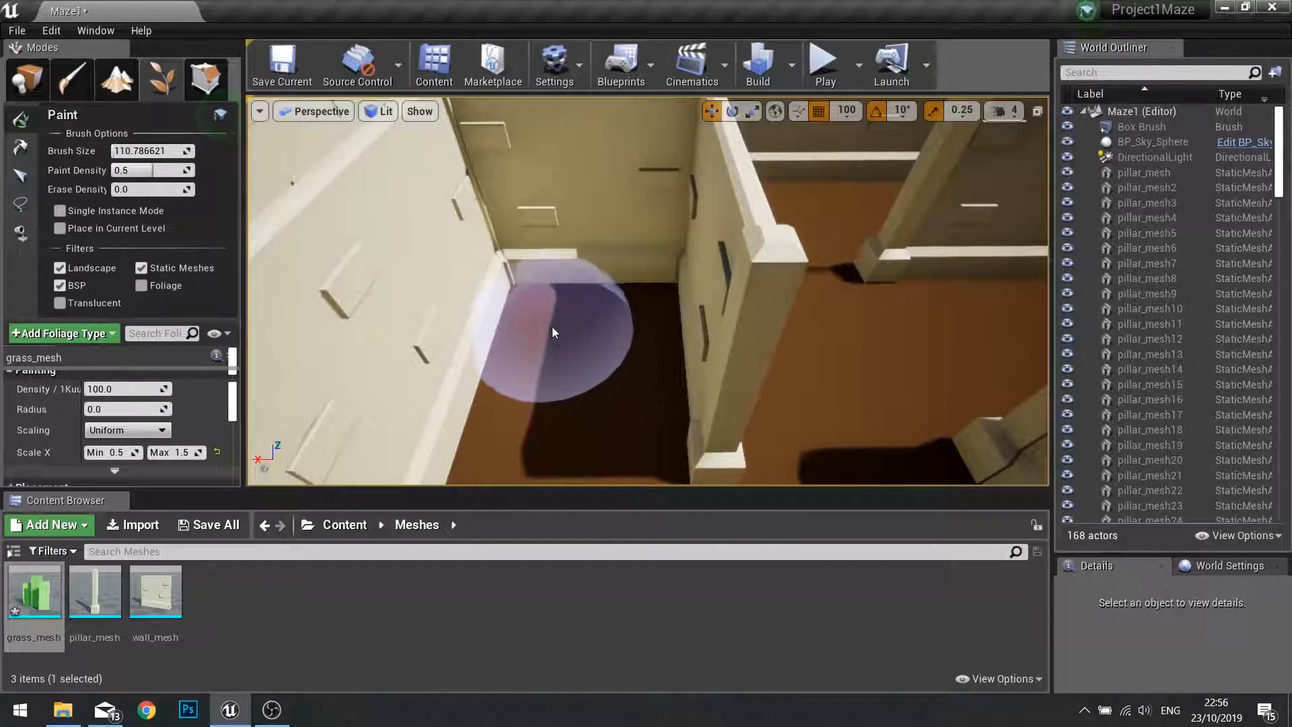
- Paint grass_mesh clumps onto the floors of several maze corridors
left_click(527, 375)
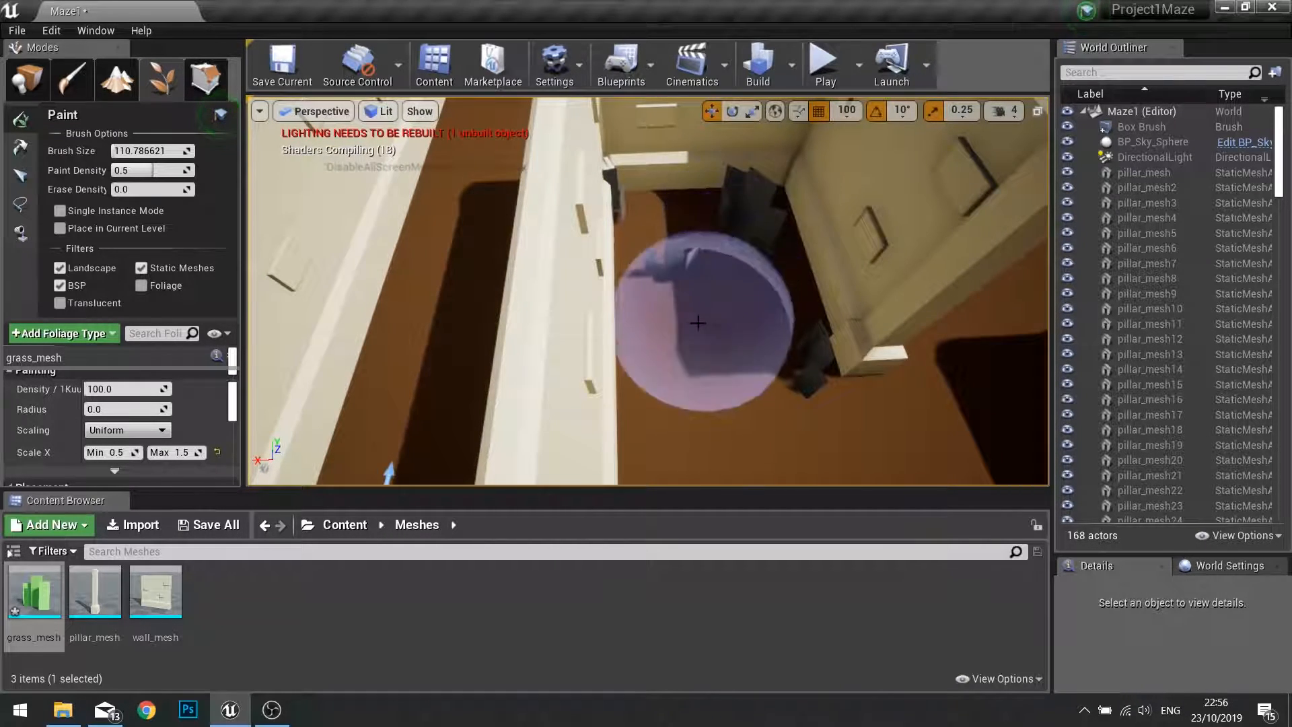
left_click(696, 323)
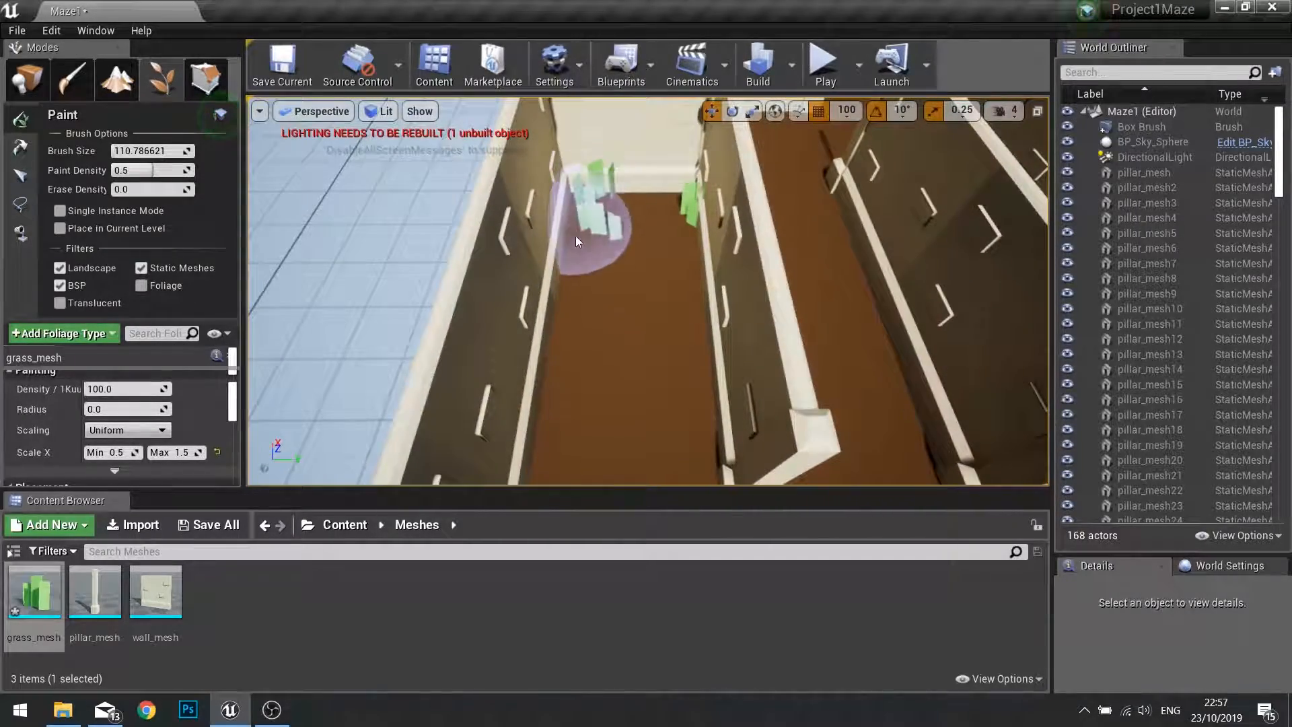
left_click_drag(577, 242, 551, 367)
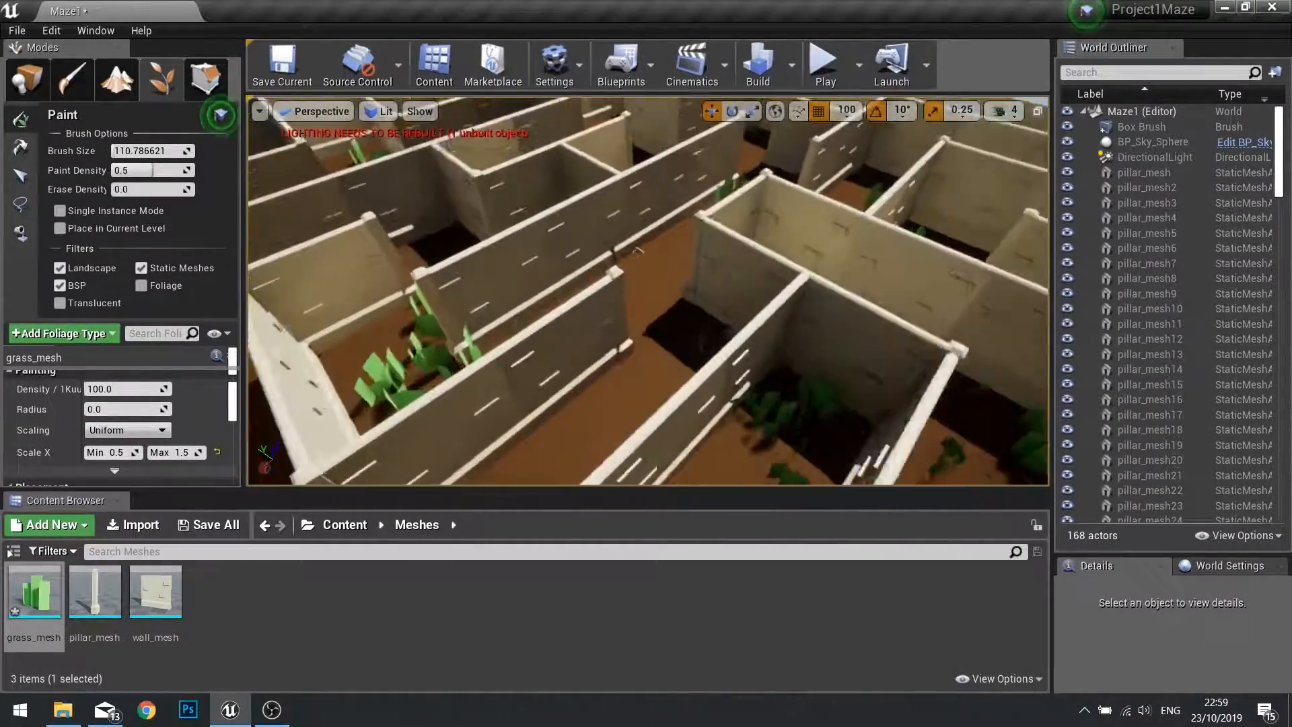
- Reopen Grass_Mat from the Materials folder in the material editor
left_click(824, 64)
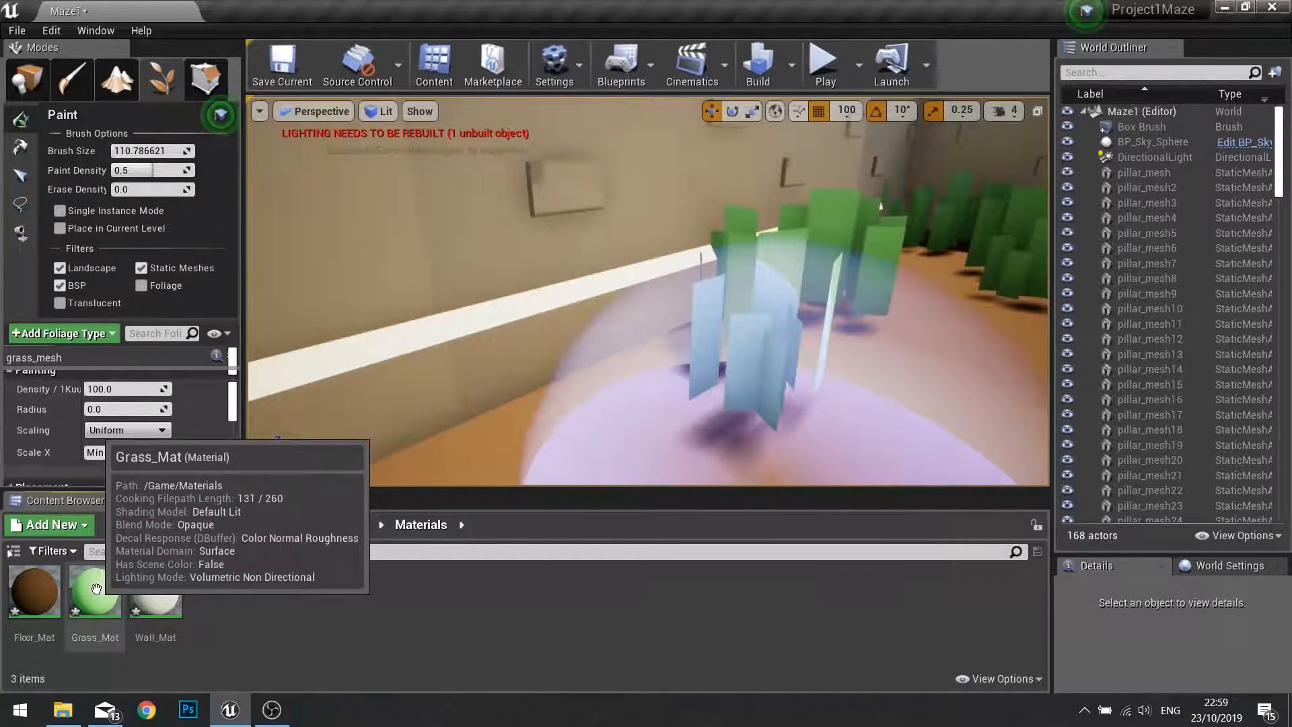
double_click(94, 589)
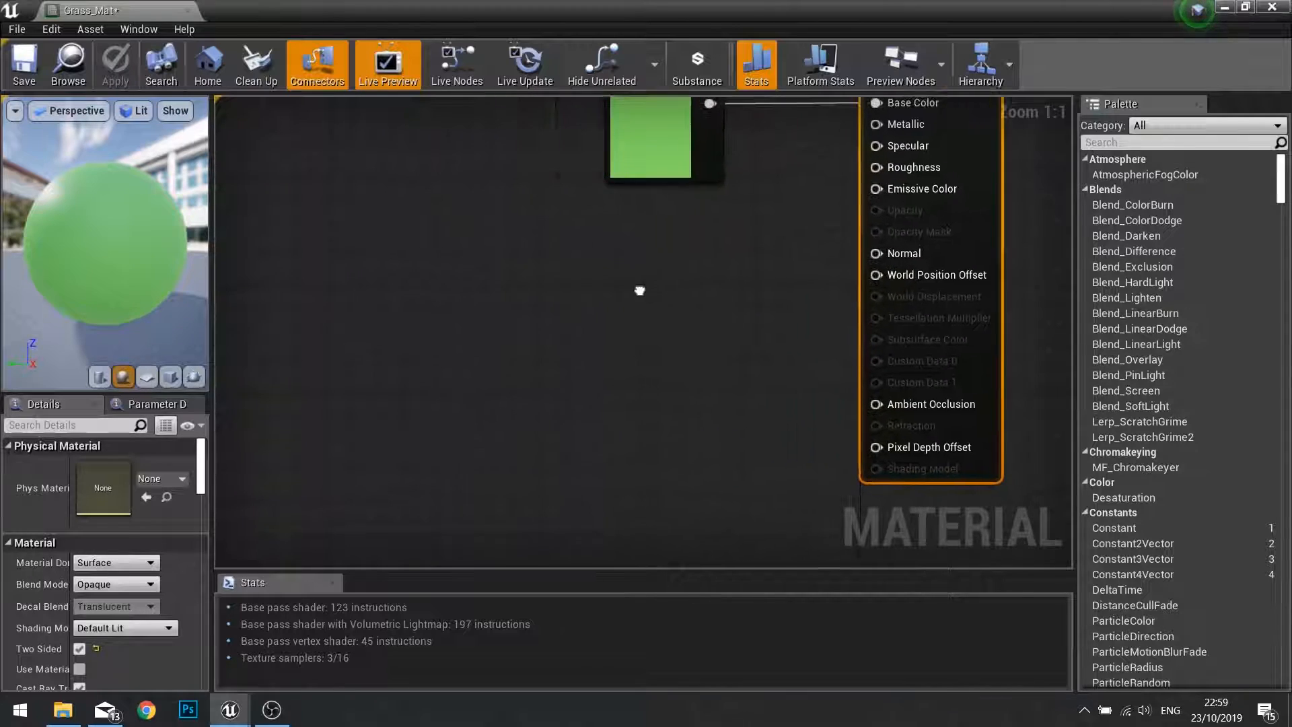
mouse_move(634, 338)
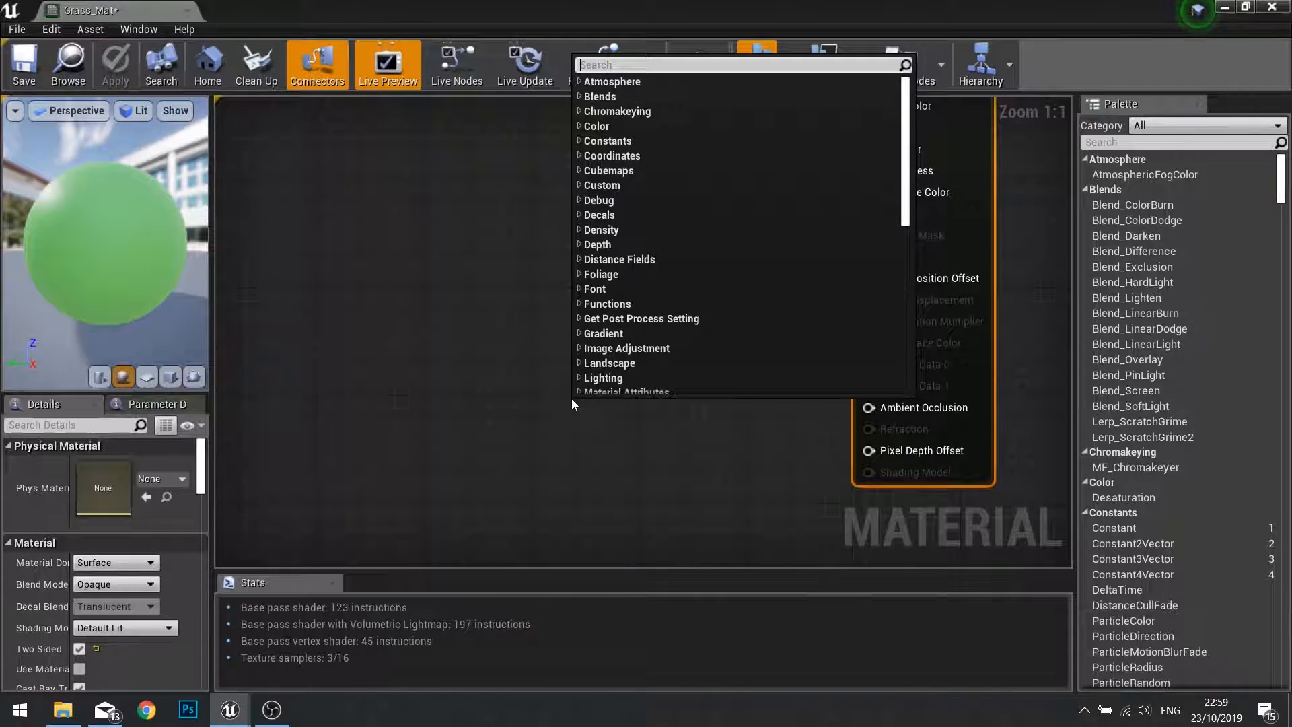
- Add a SimpleGrassWind function node to Grass_Mat's graph and reposition it
type("simple gras")
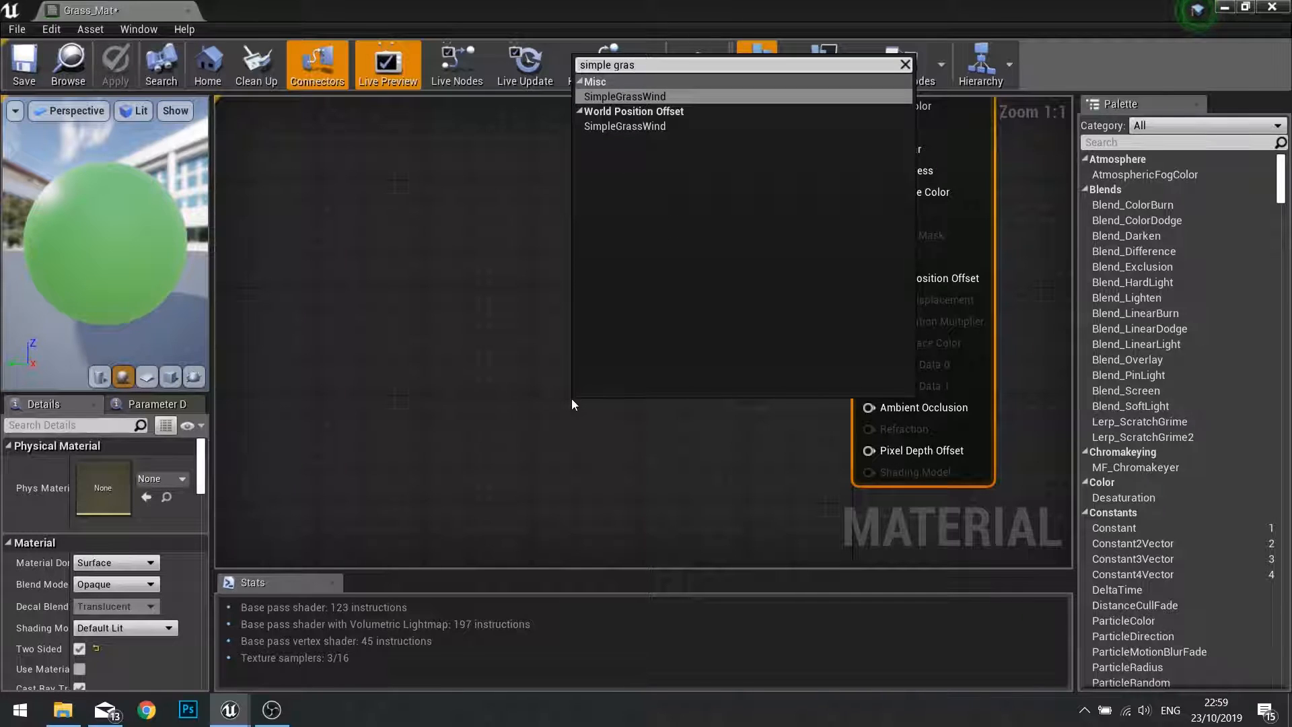
left_click(624, 97)
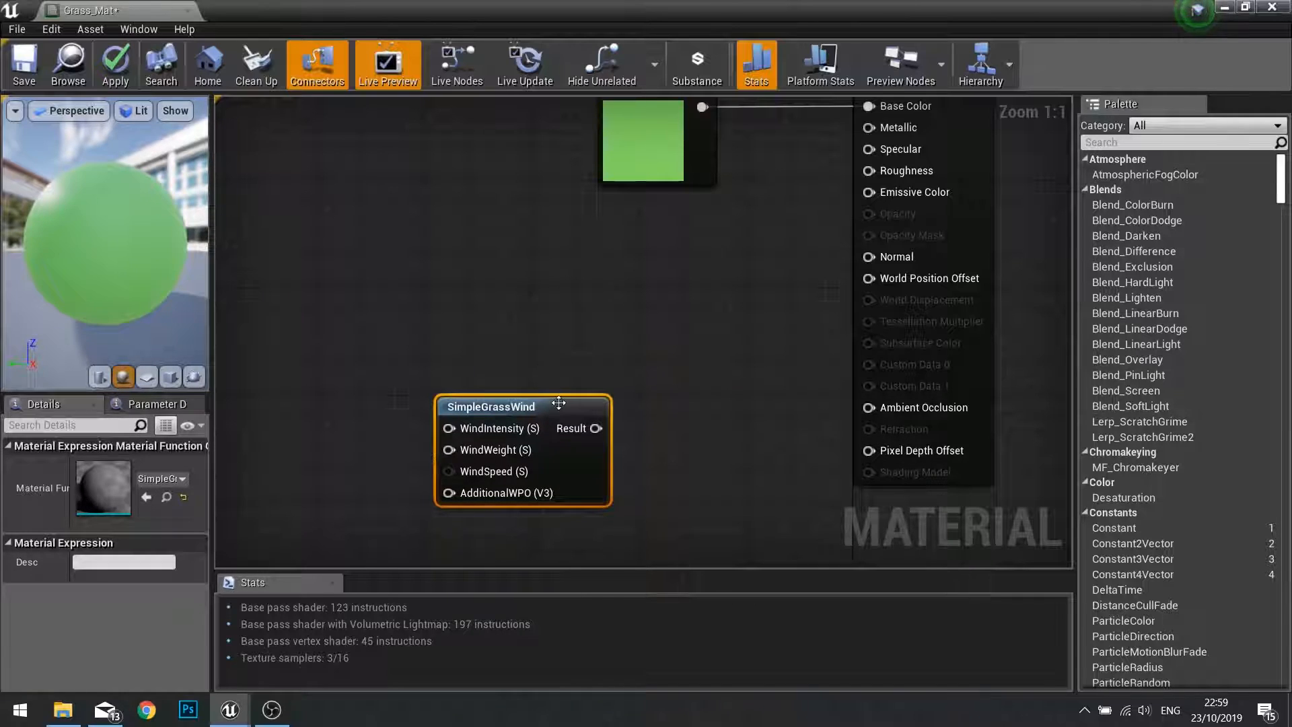
left_click_drag(558, 404, 523, 419)
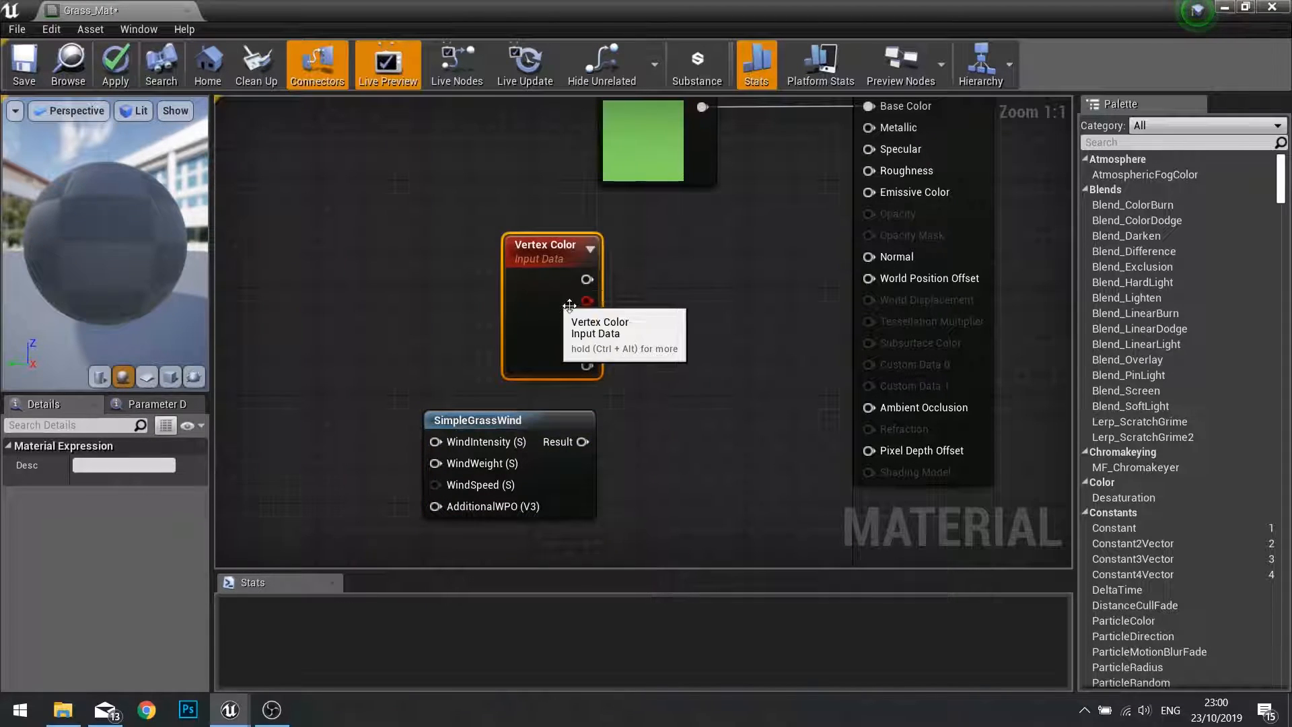
- Multiply Vertex Color by SimpleGrassWind and feed its inputs with constant nodes
left_click_drag(588, 279, 659, 349)
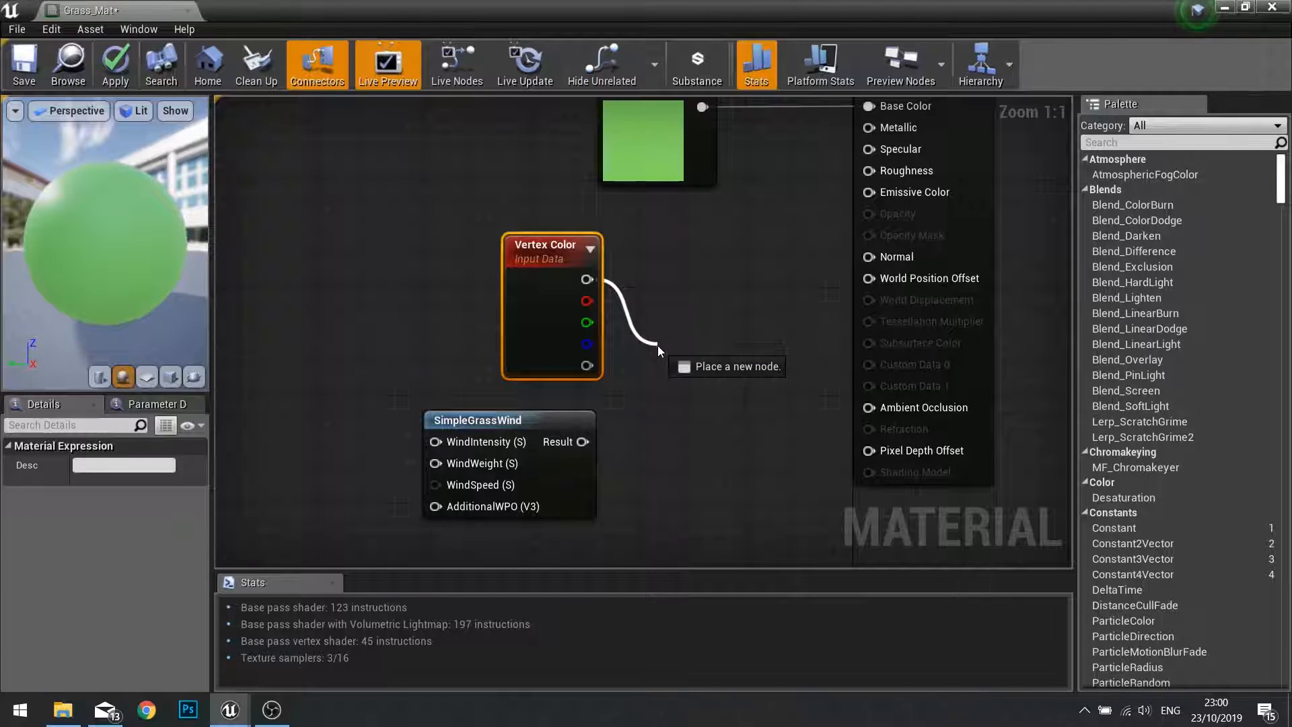
type("mult")
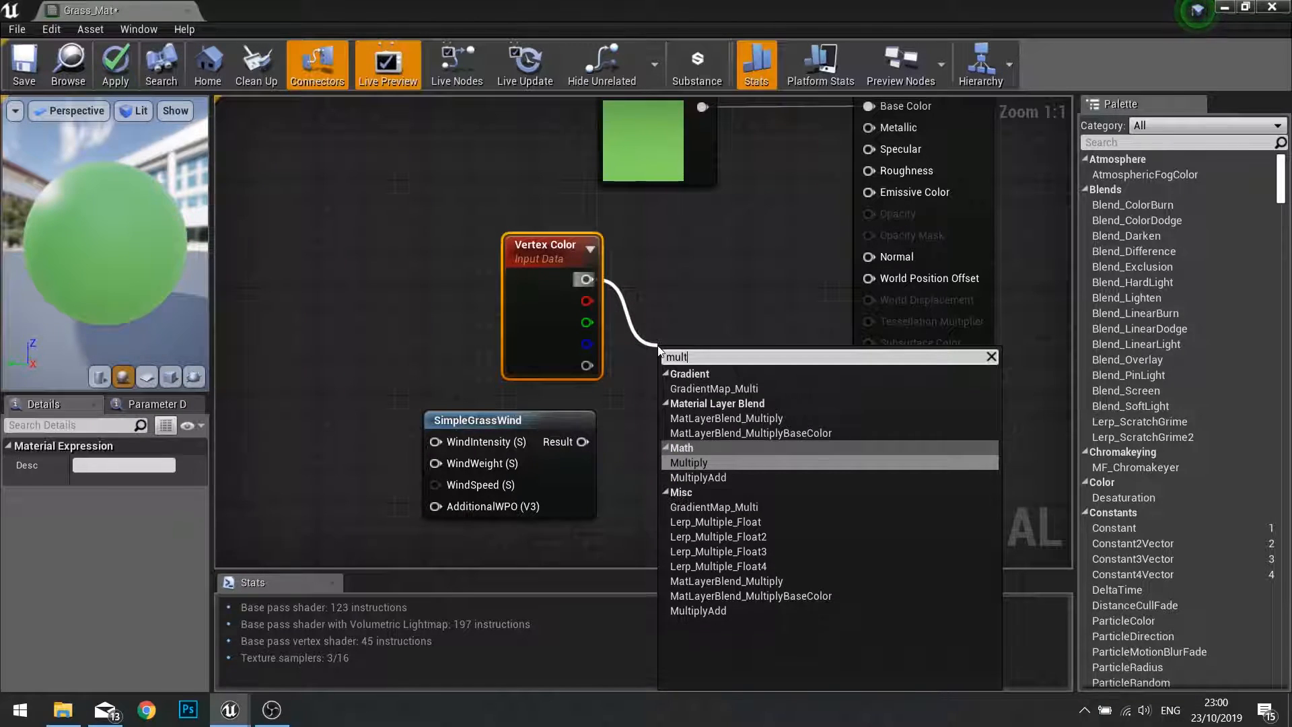
left_click(689, 462)
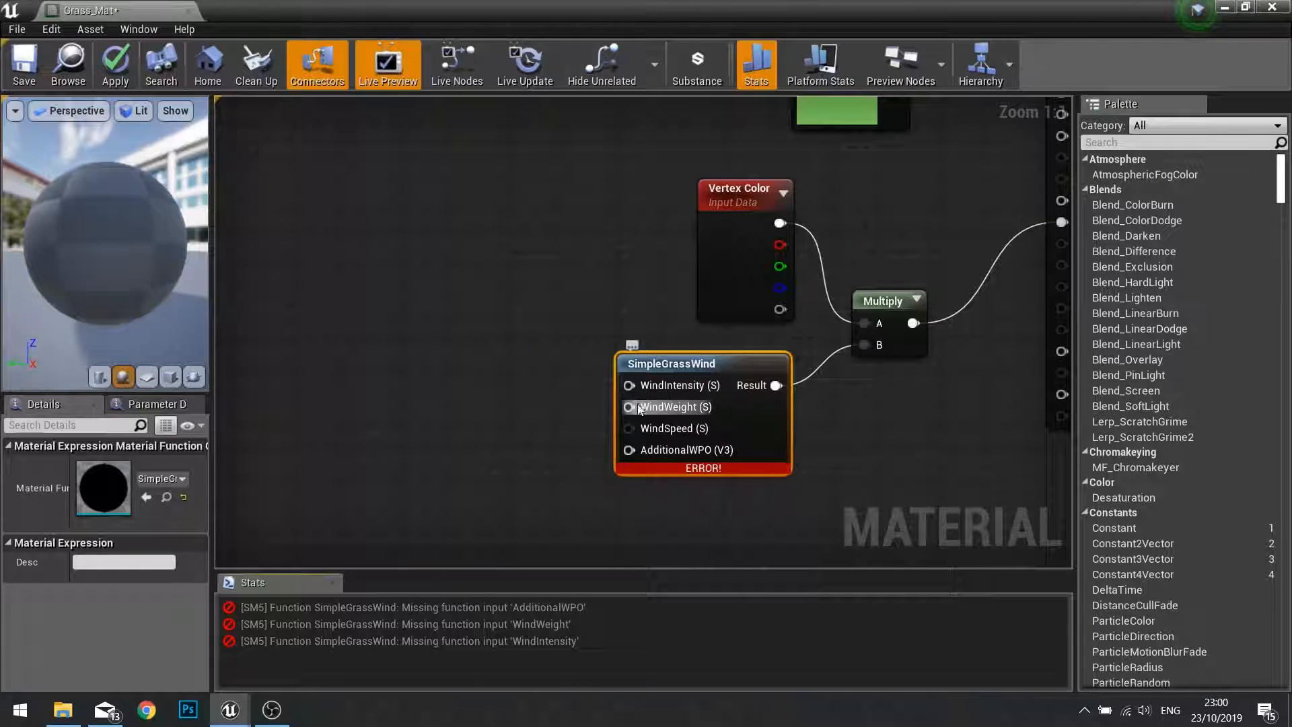
mouse_move(667, 406)
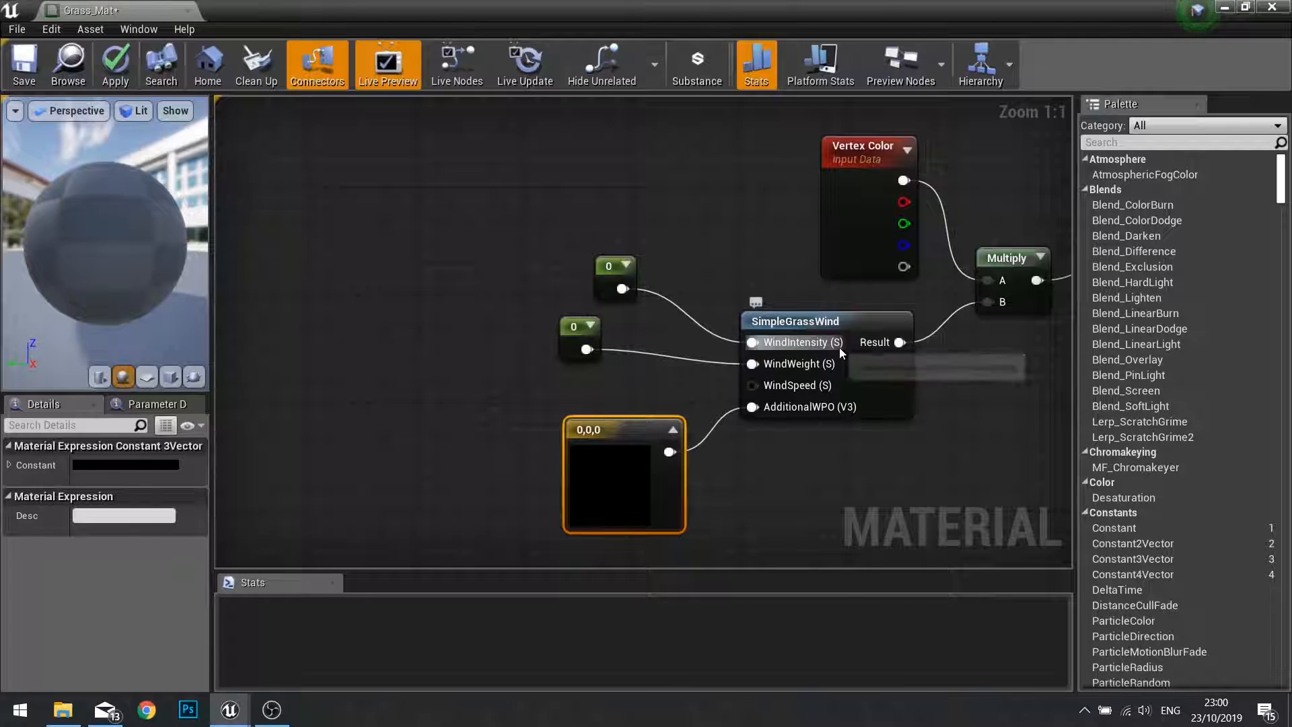
left_click(572, 335)
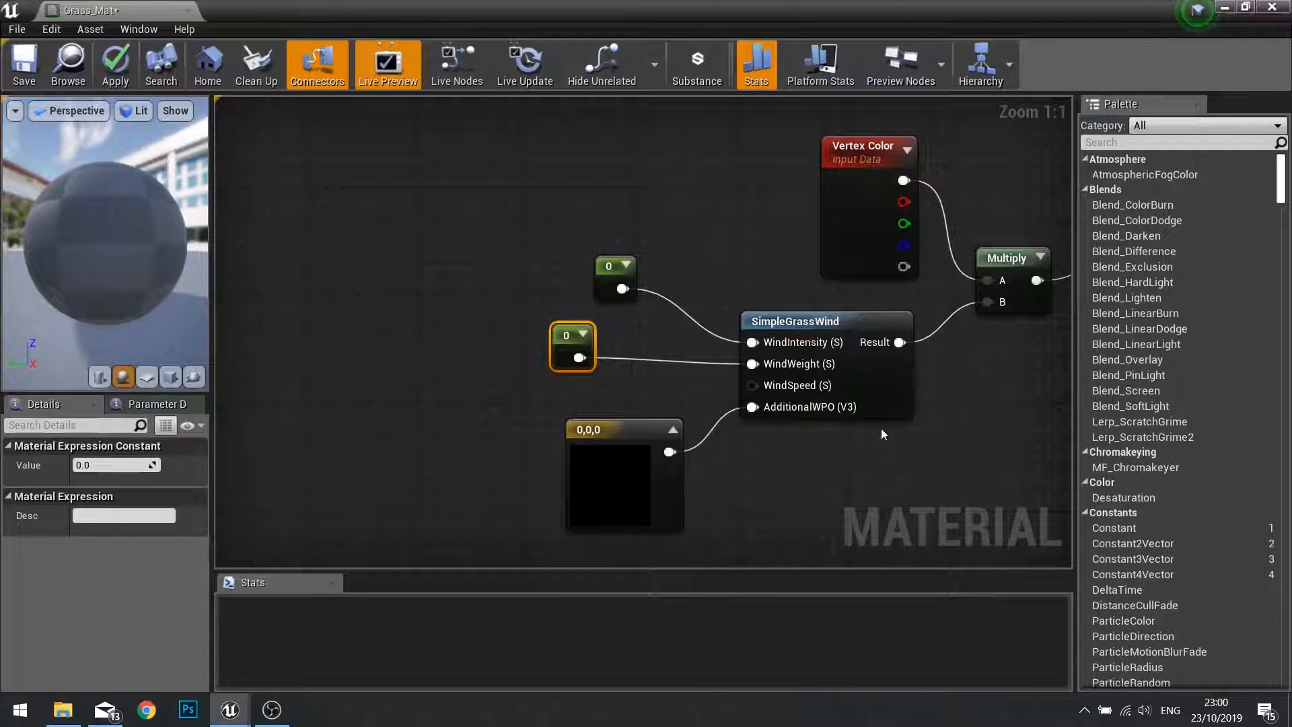
left_click(610, 455)
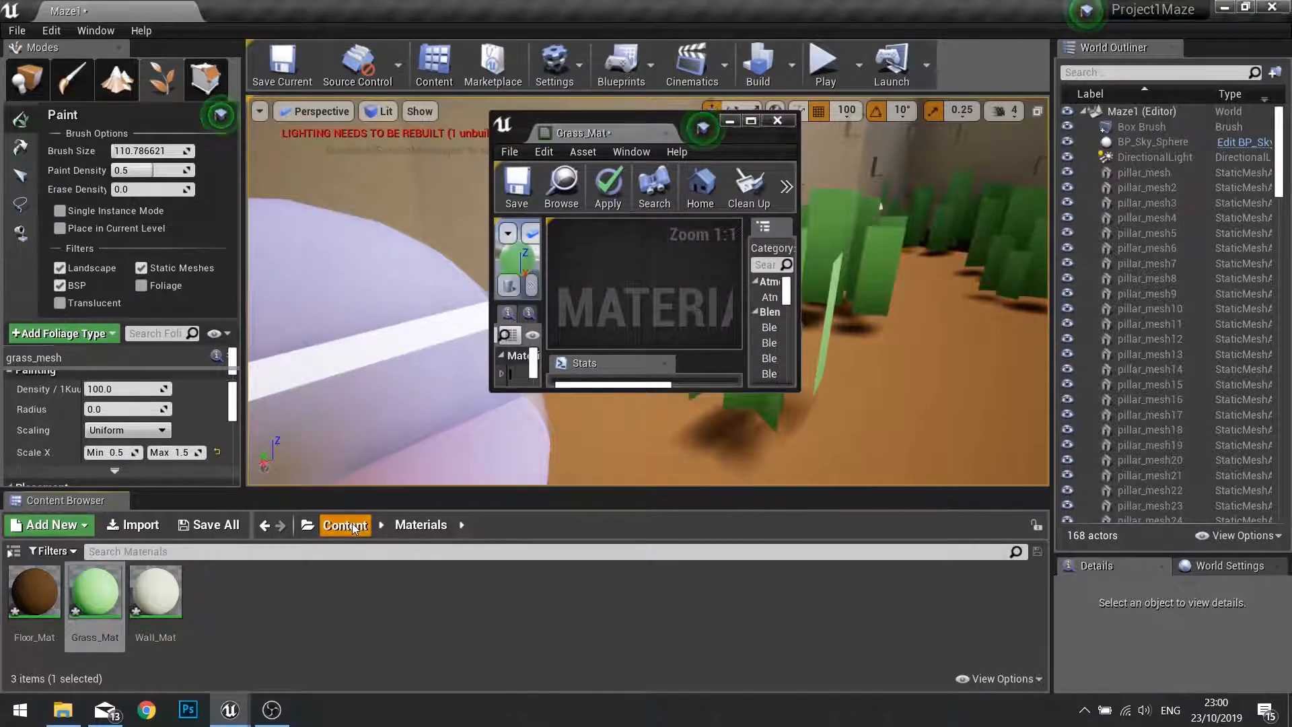
mouse_move(34, 589)
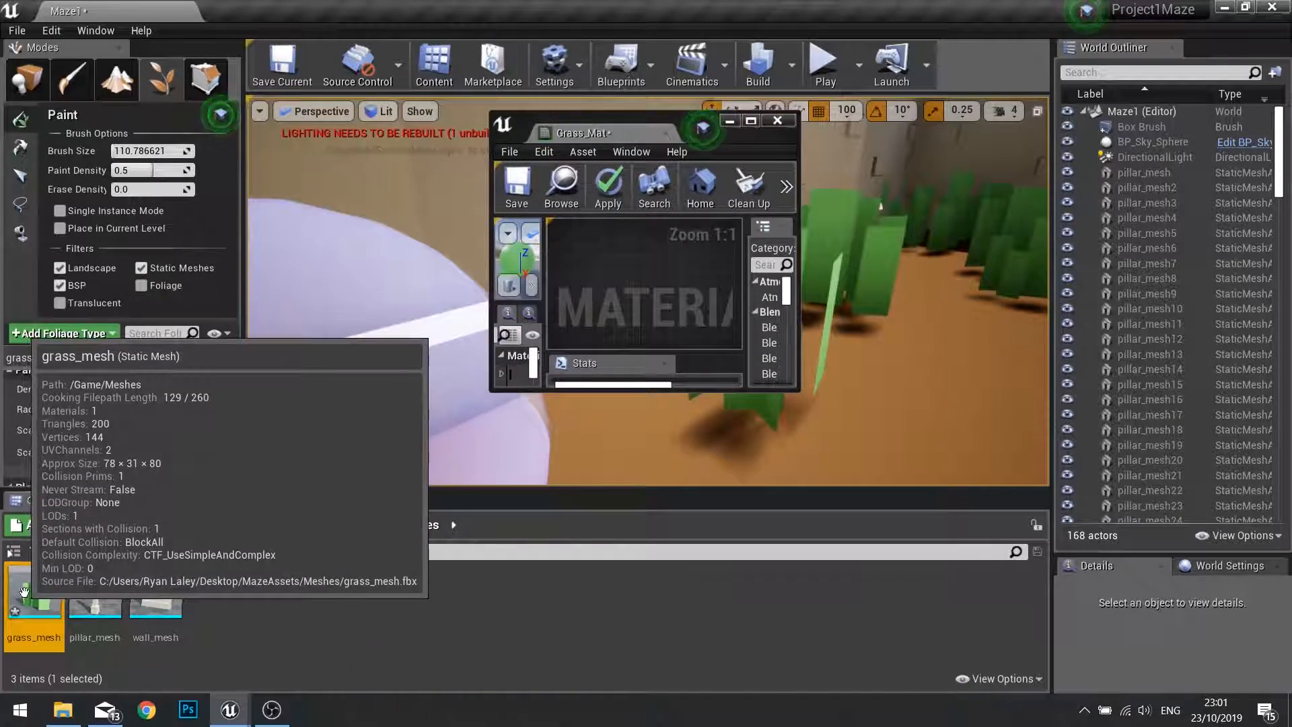
- Select the grass_mesh asset in the Meshes folder
left_click(749, 120)
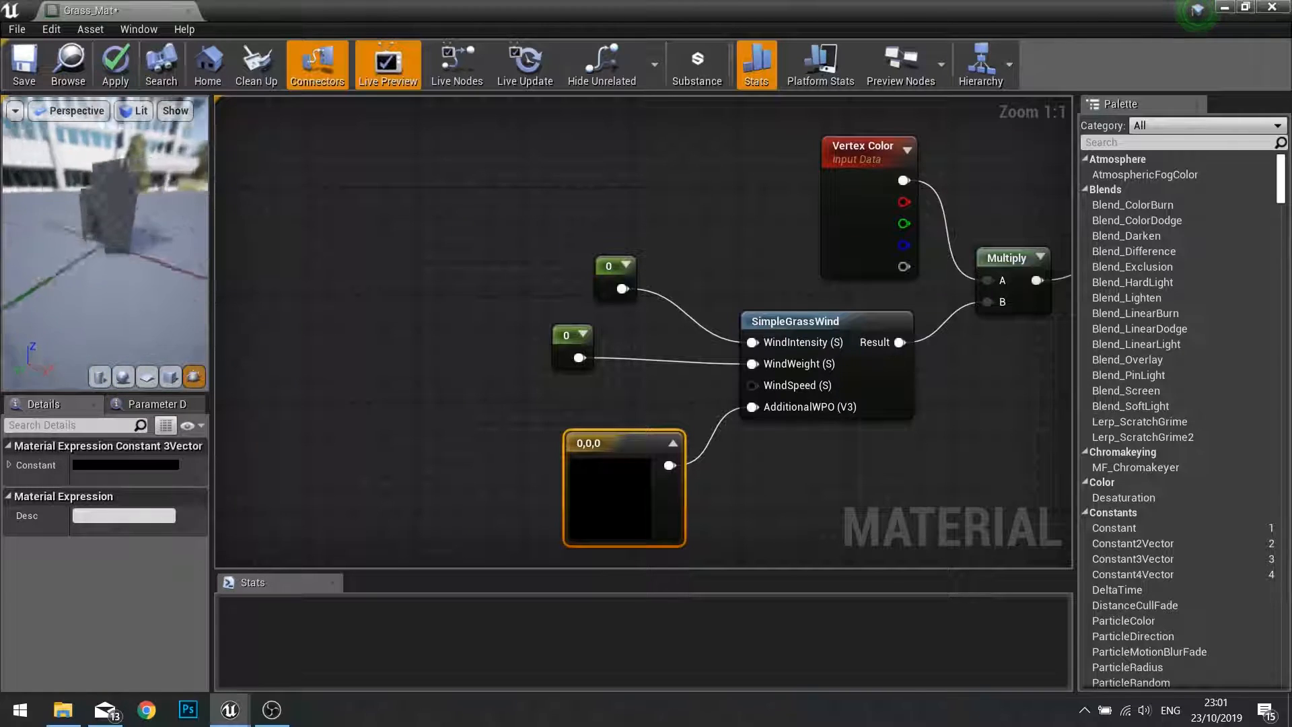
- Set the WindIntensity and WindWeight constants to 0.5 each
left_click(755, 63)
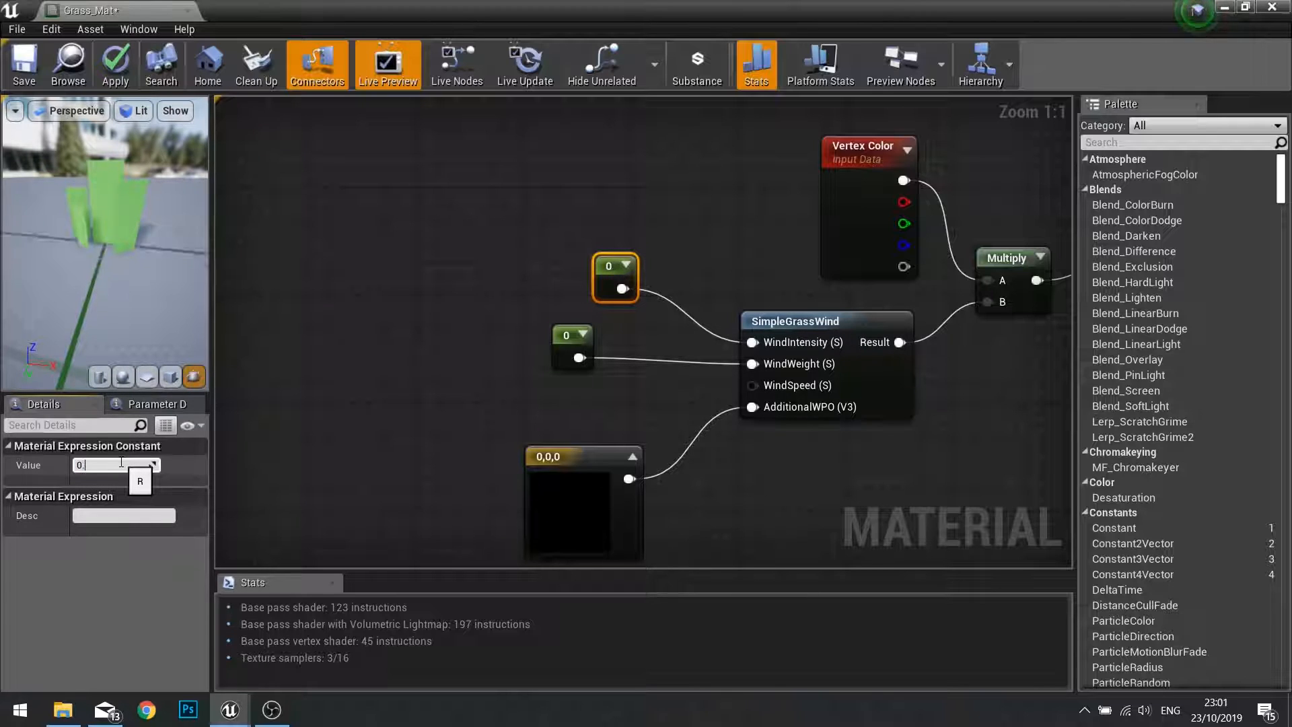
type("0.5")
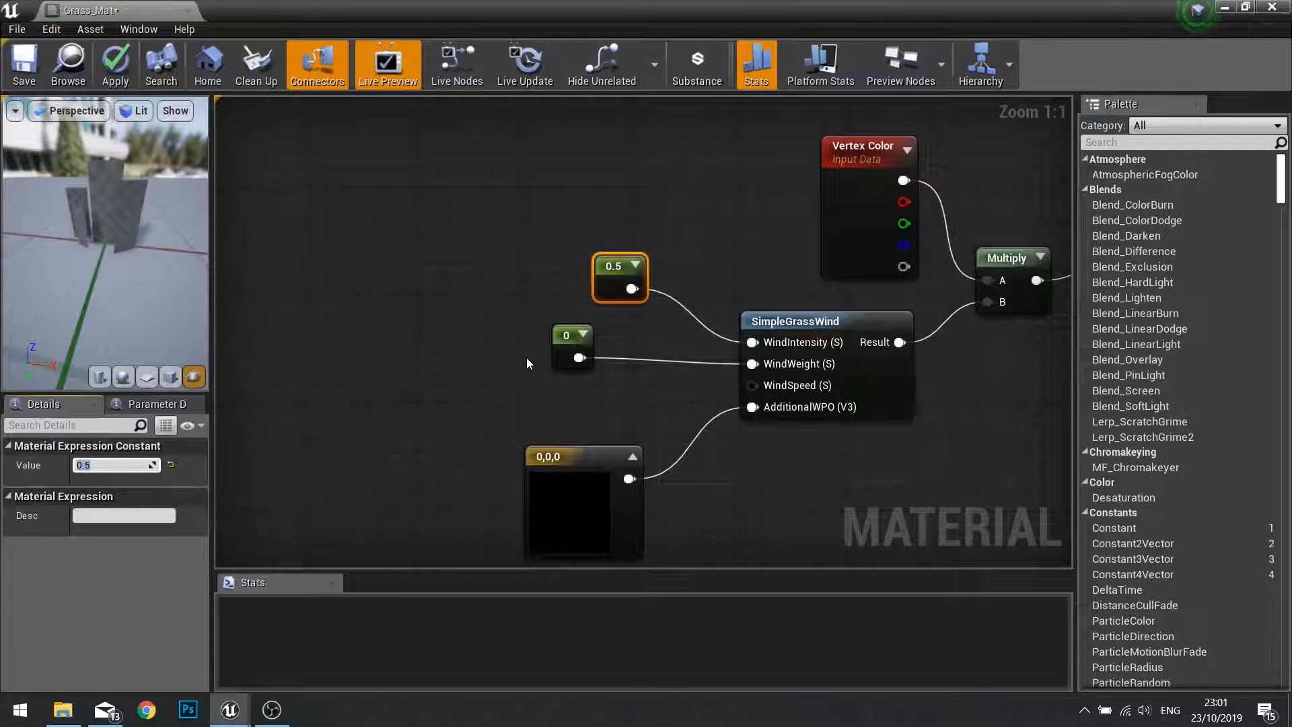
left_click(572, 334)
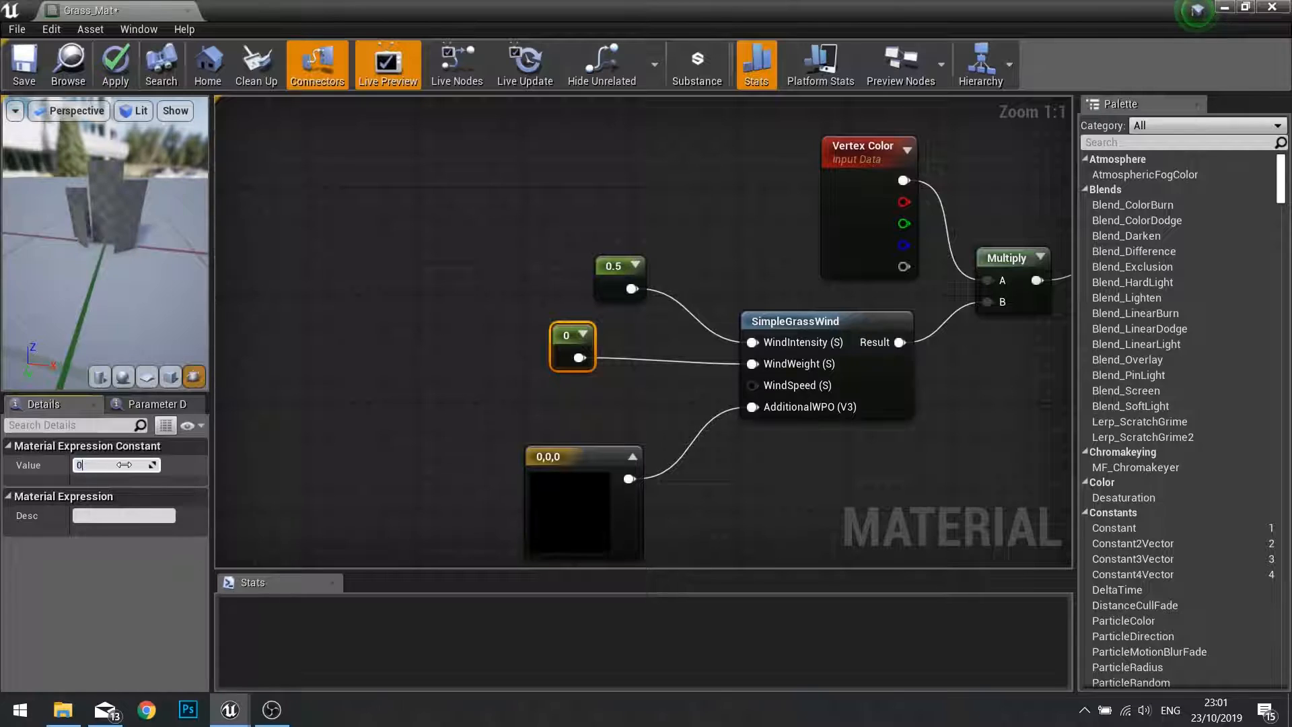
type("0.5")
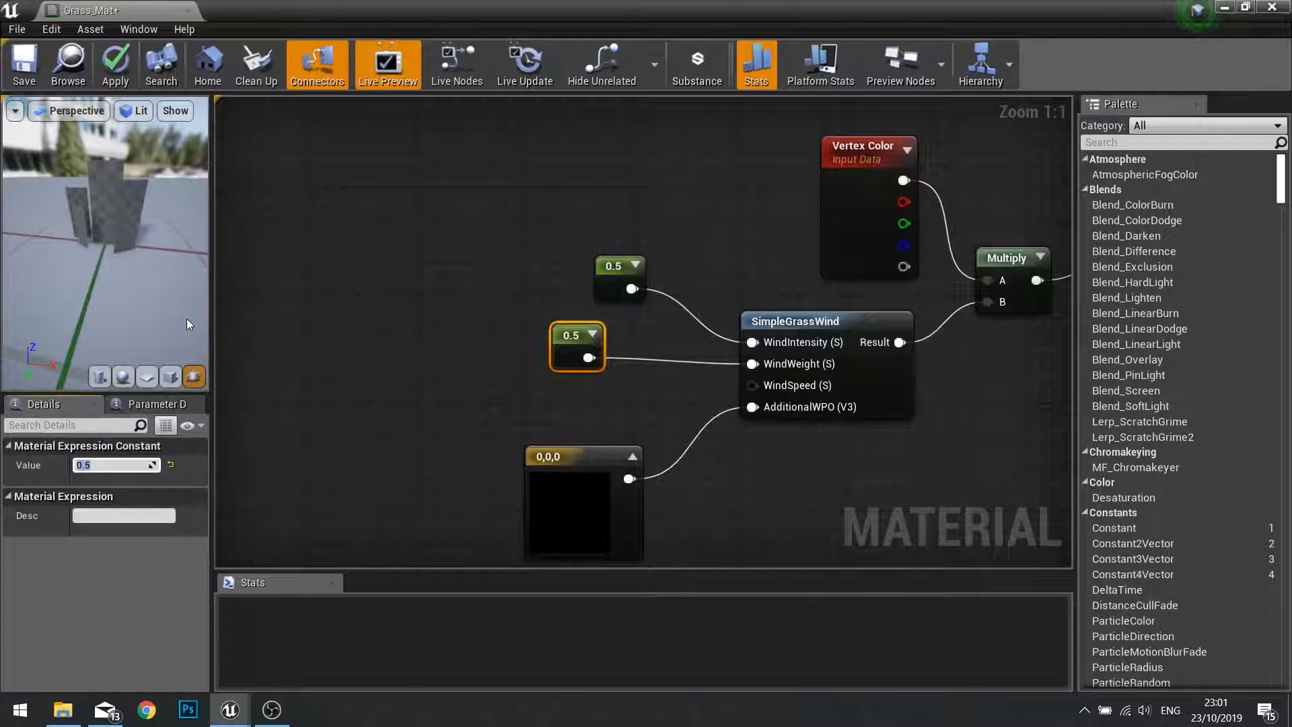
left_click(115, 64)
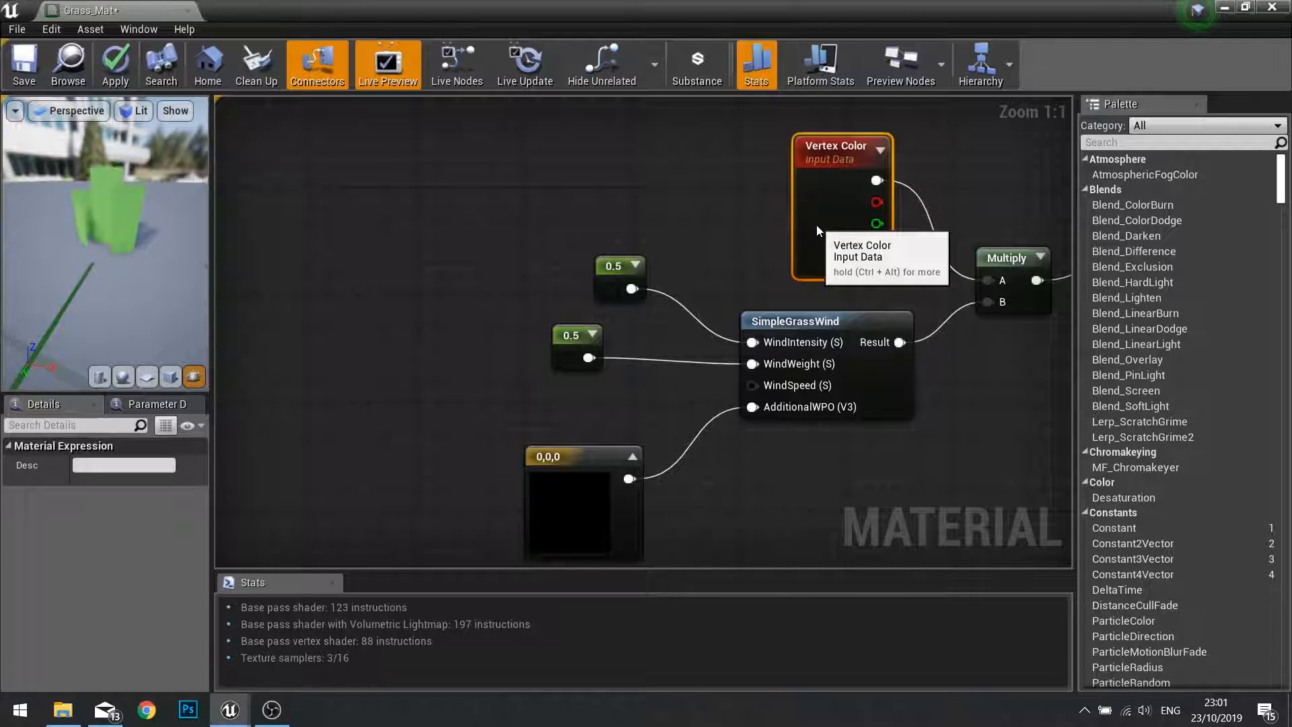
mouse_move(123, 175)
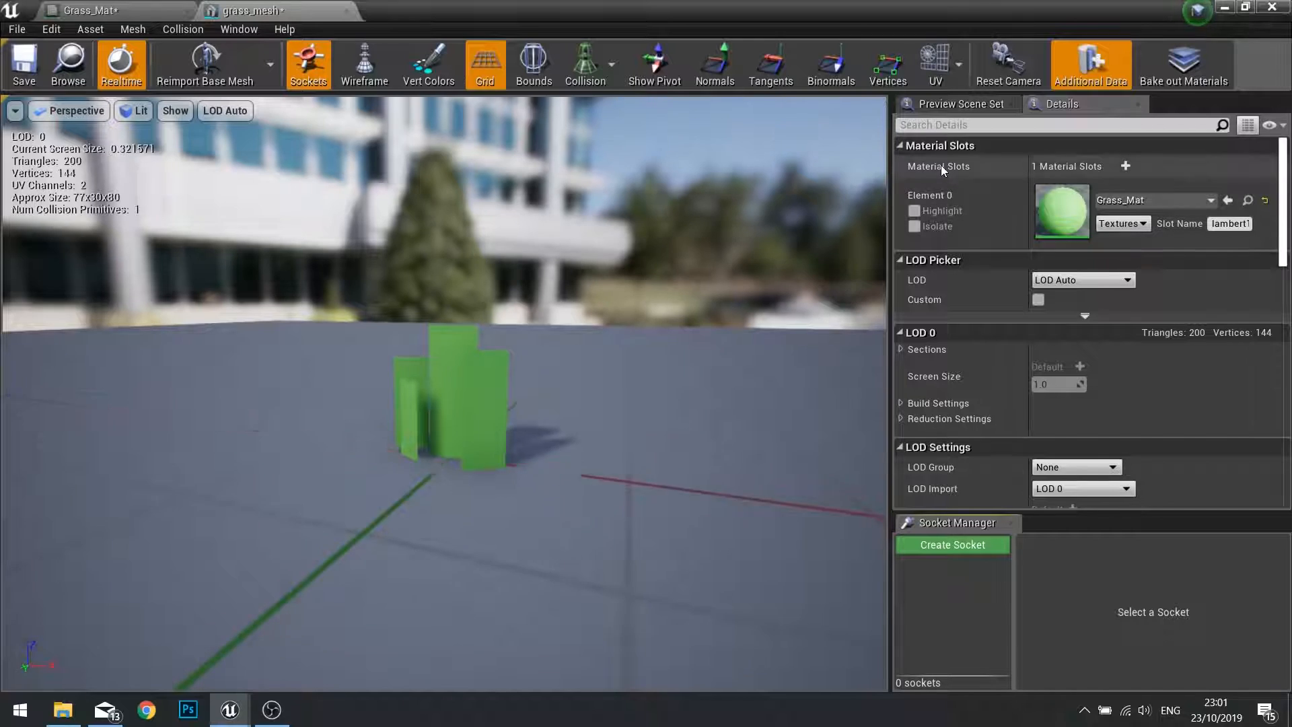
- Inspect grass_mesh's vertex colours, then apply the wind changes to Grass_Mat
left_click(428, 65)
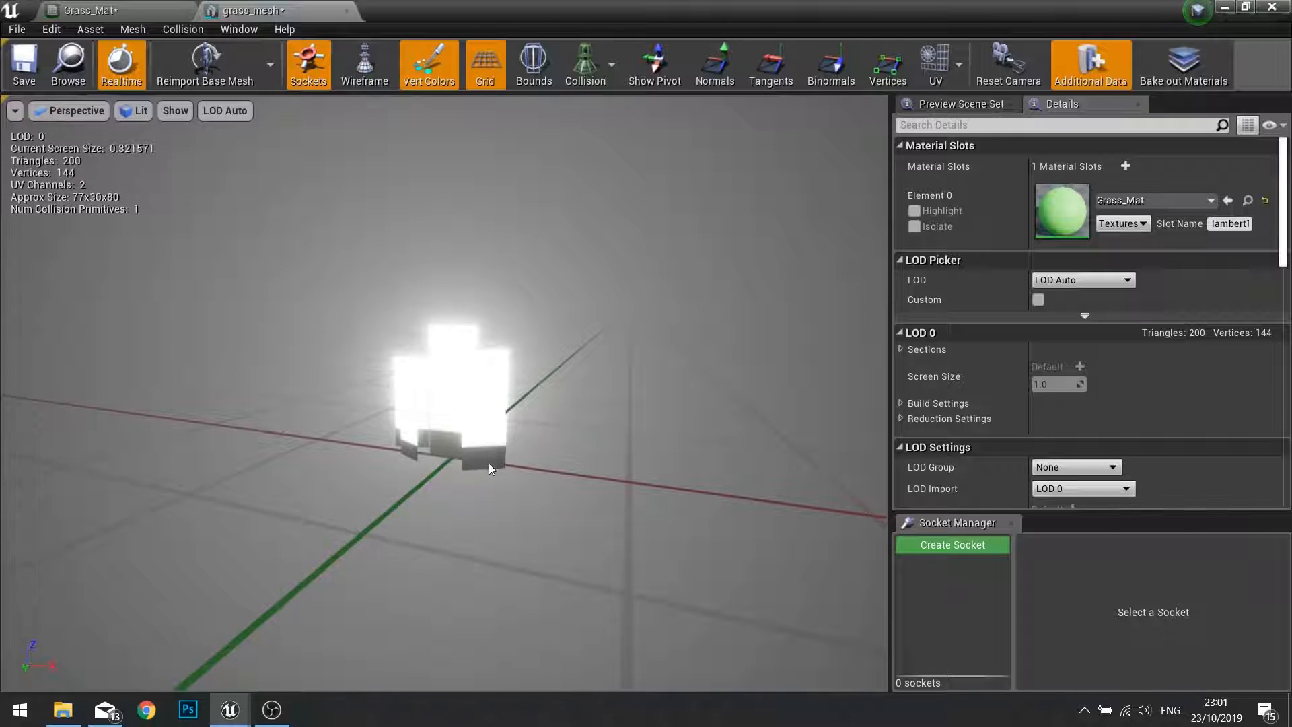
left_click(87, 10)
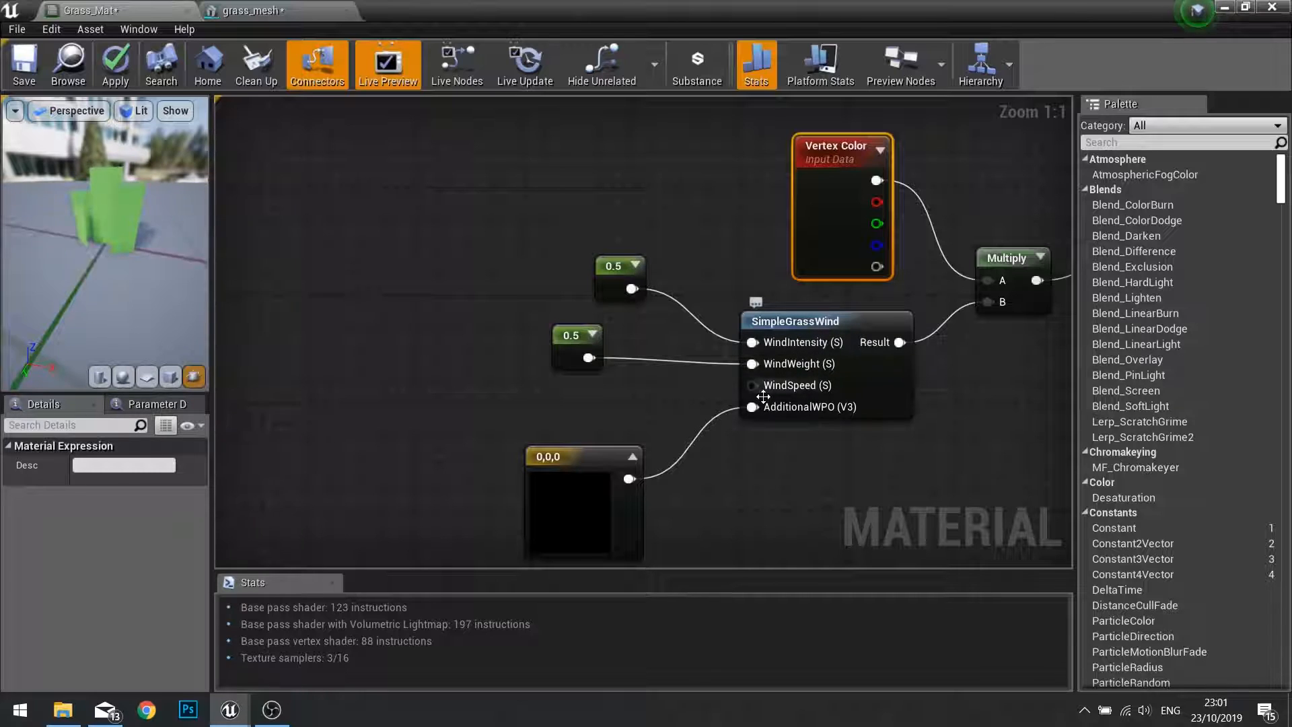
left_click(251, 11)
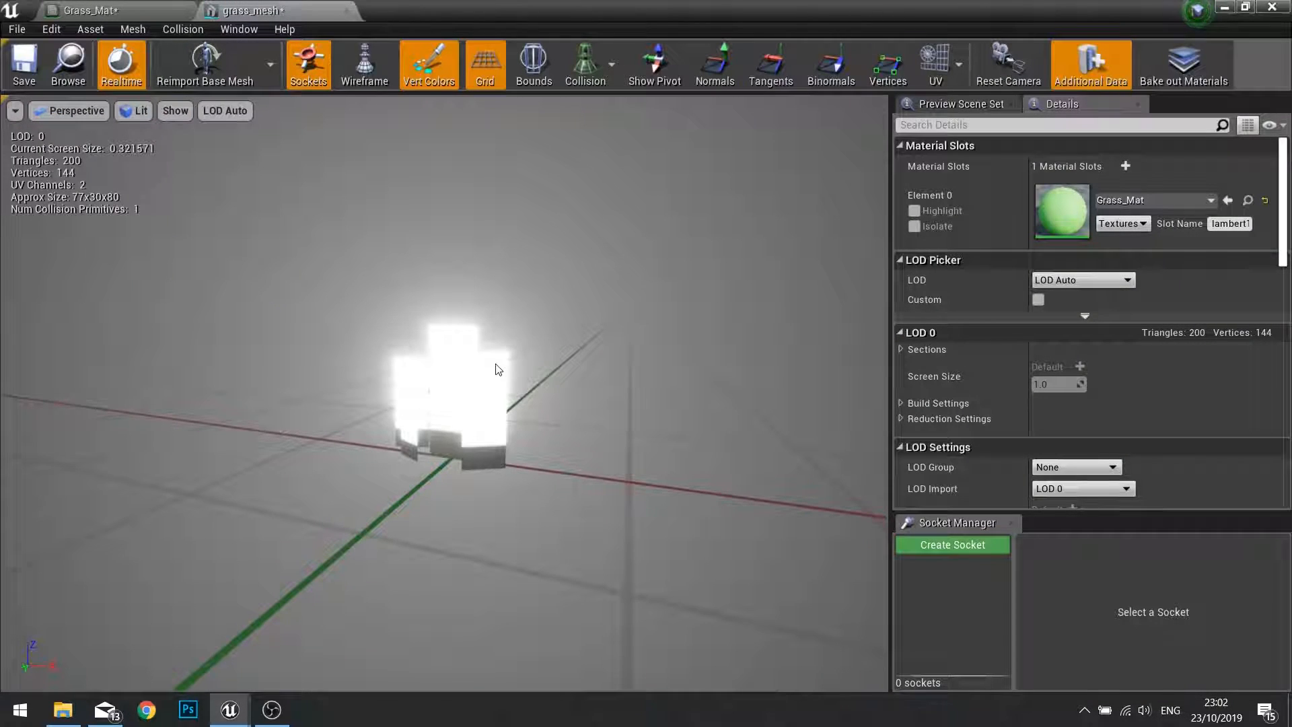
left_click(89, 10)
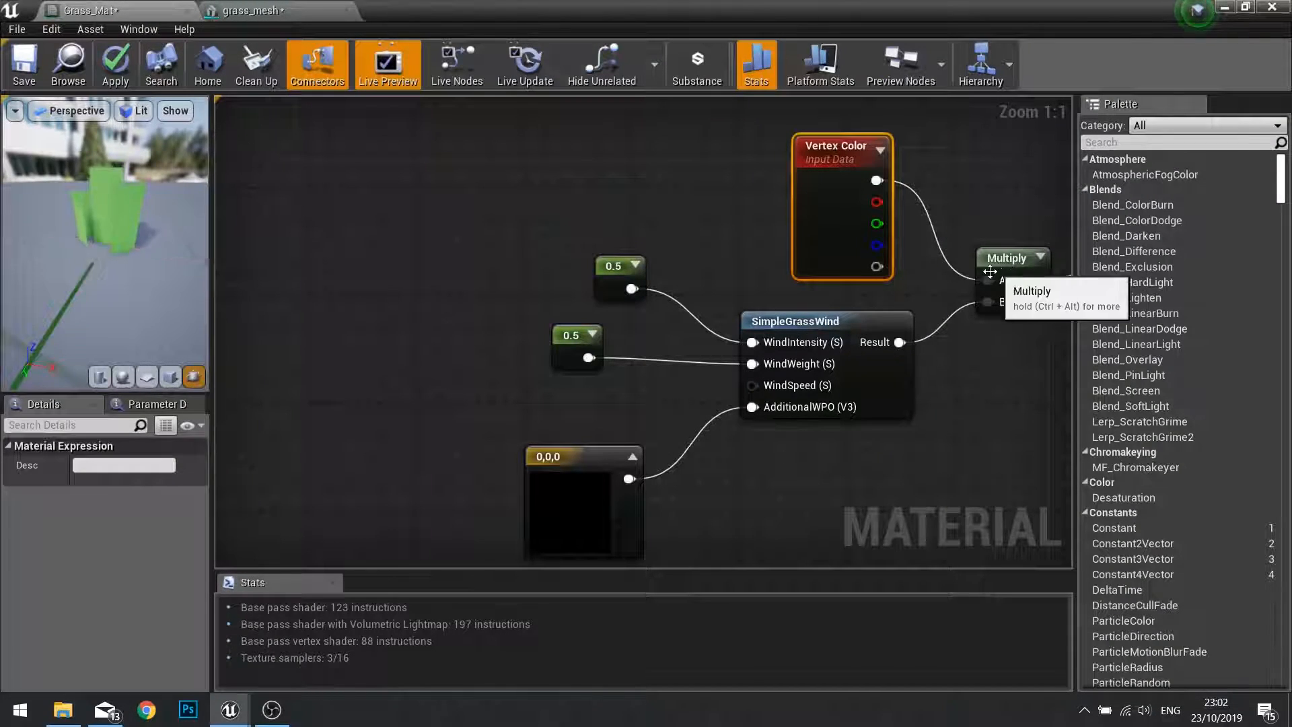
mouse_move(835, 233)
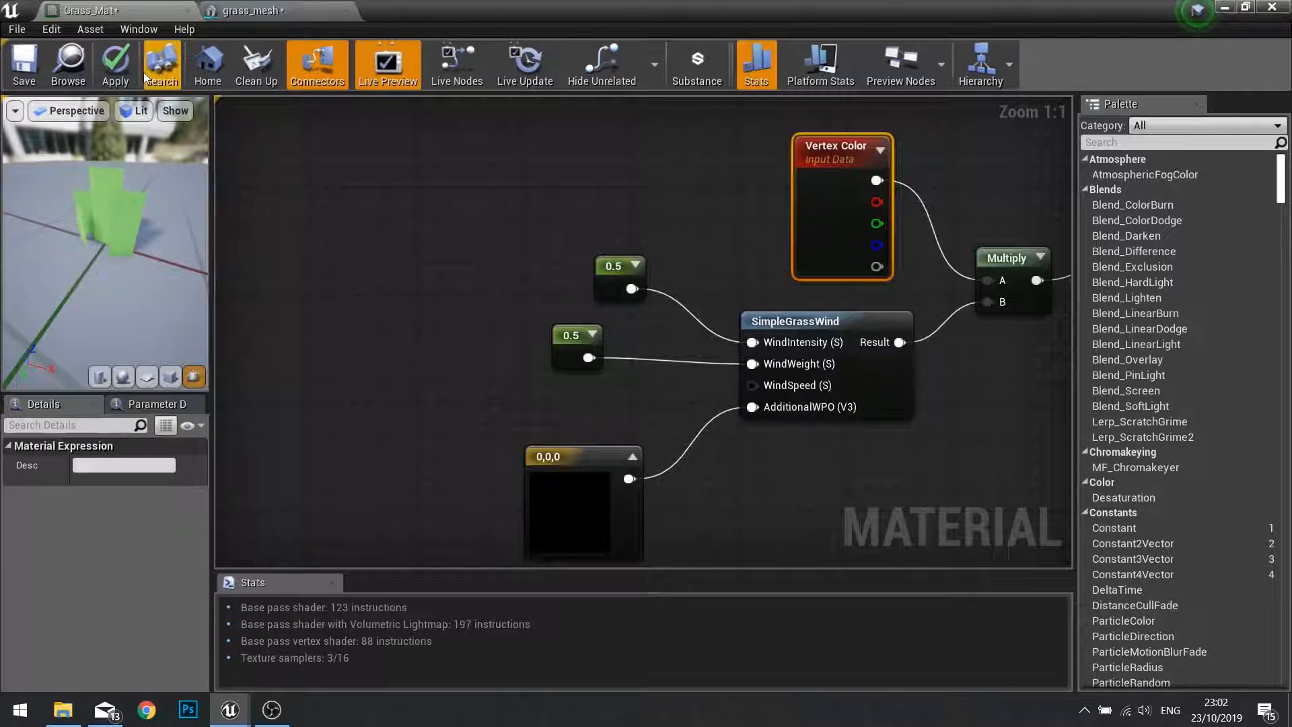
left_click(114, 64)
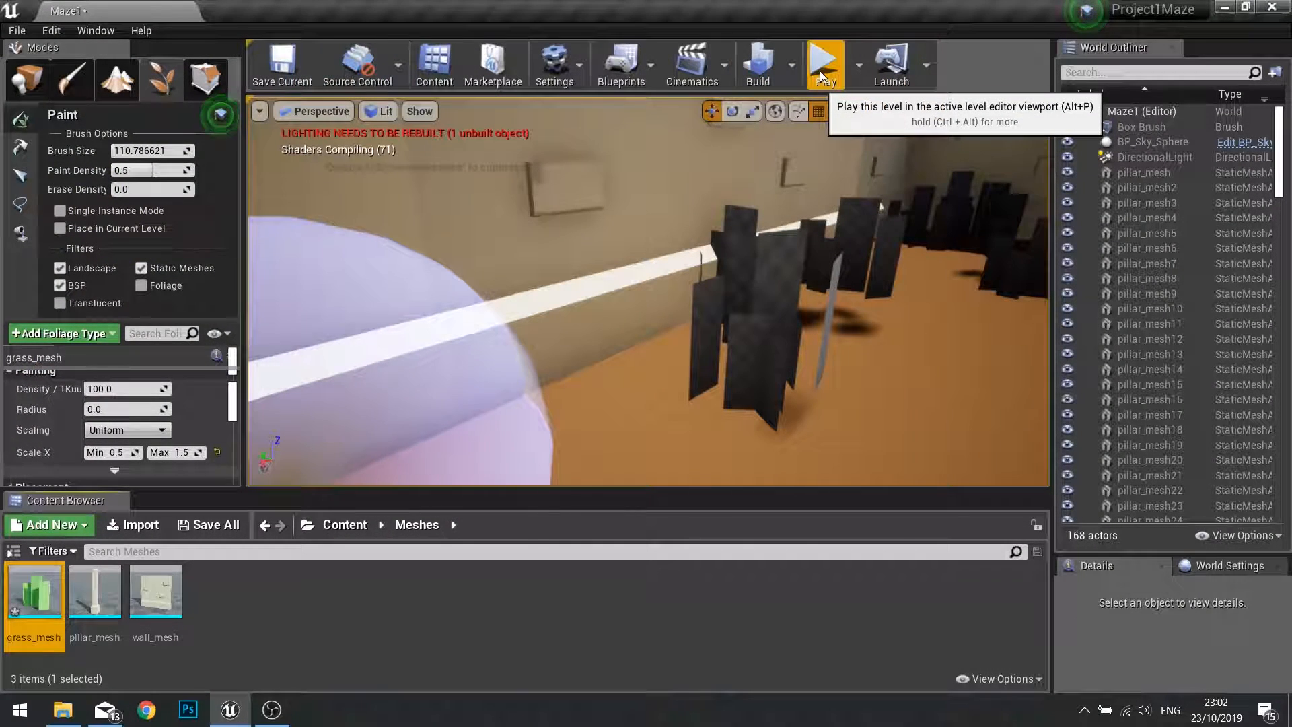
- Play the maze level, take control to view the grass, then stop
left_click(824, 65)
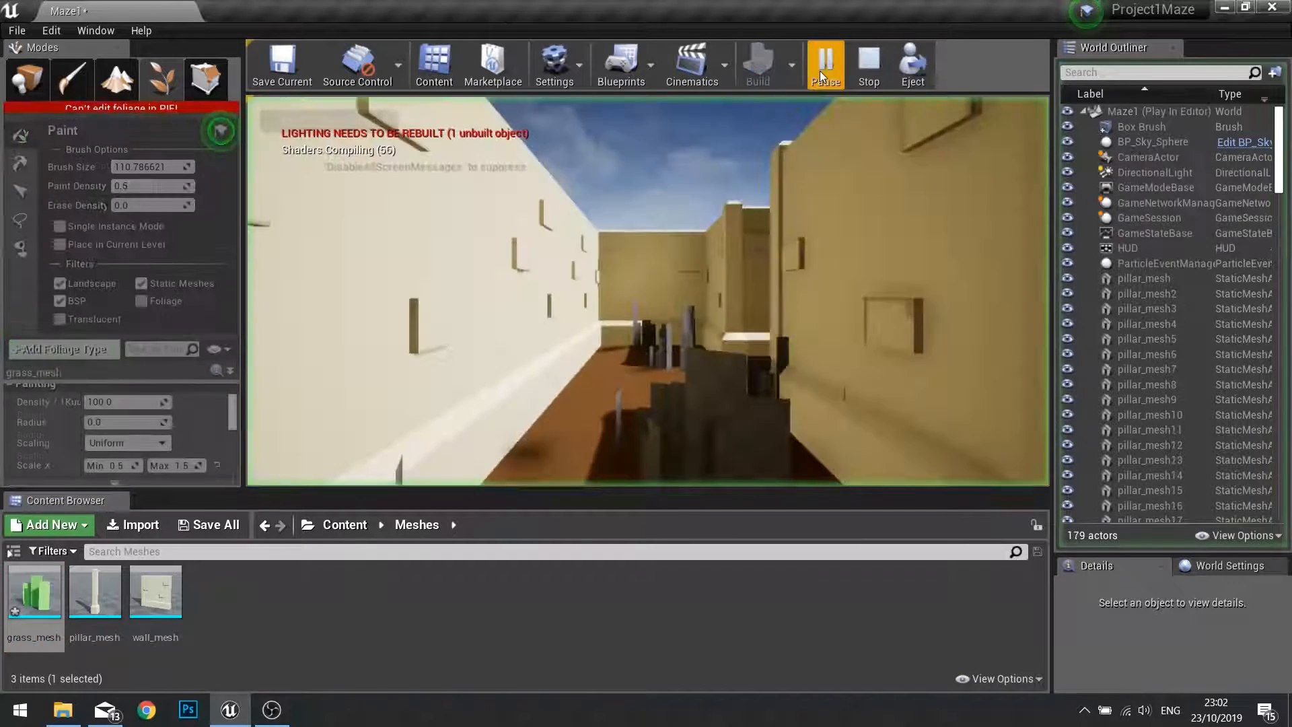
left_click(824, 65)
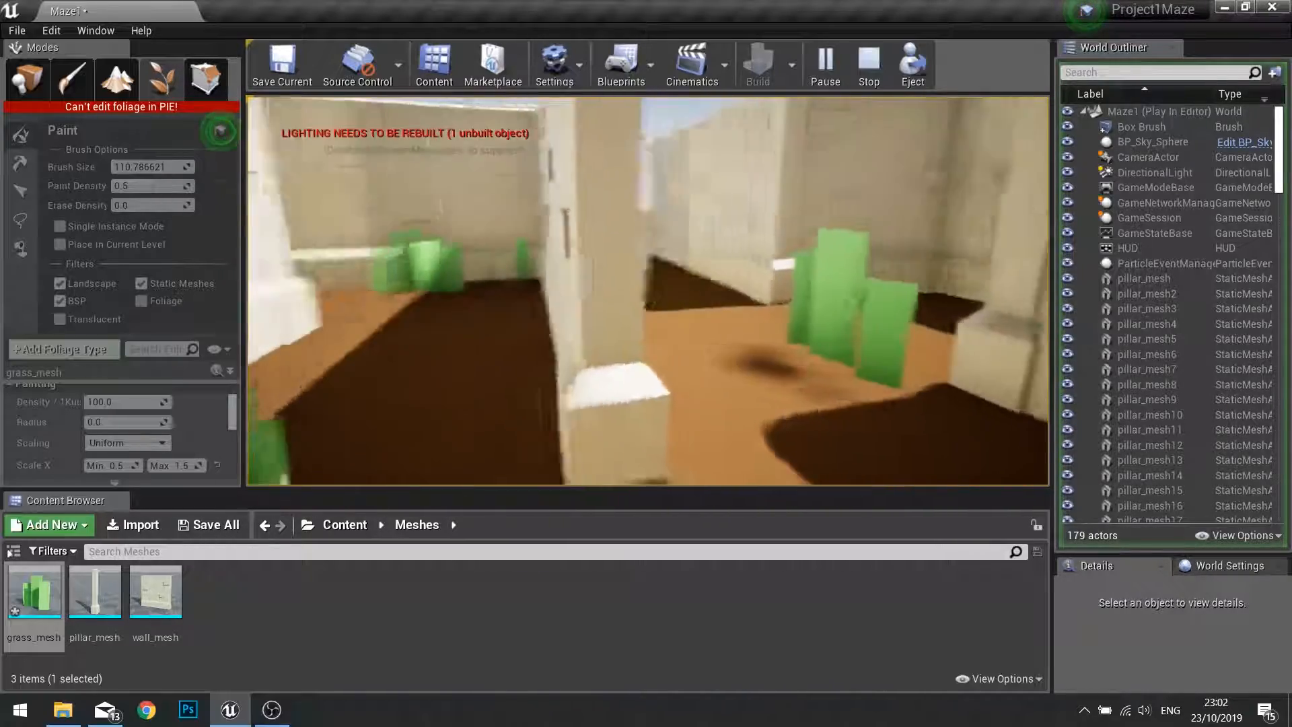
left_click(868, 64)
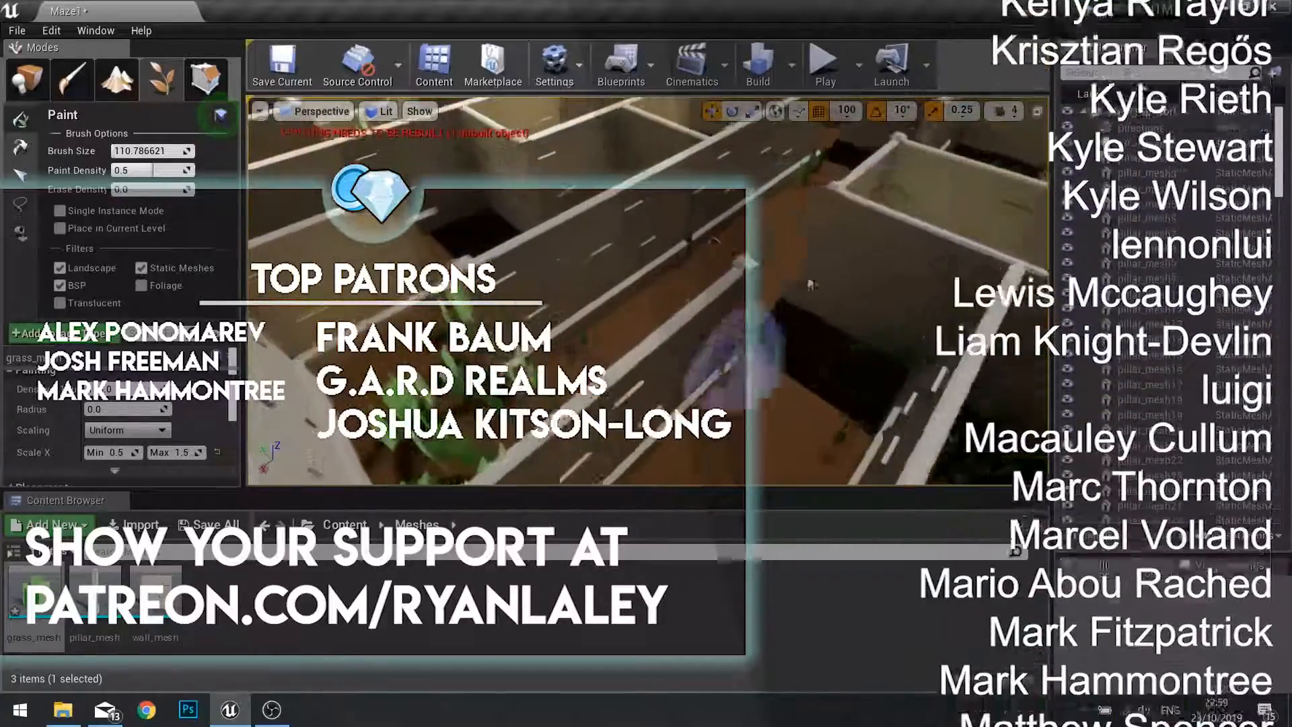
- Run the maze level in play mode again
left_click(822, 64)
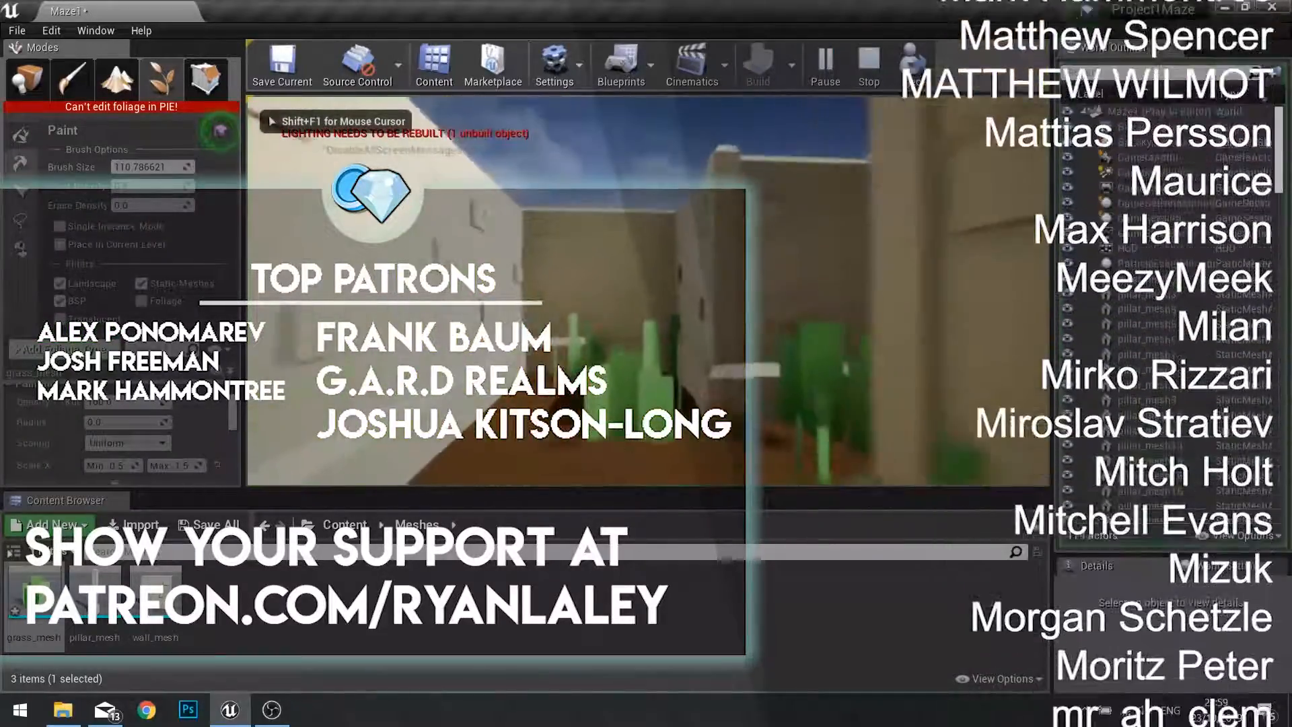